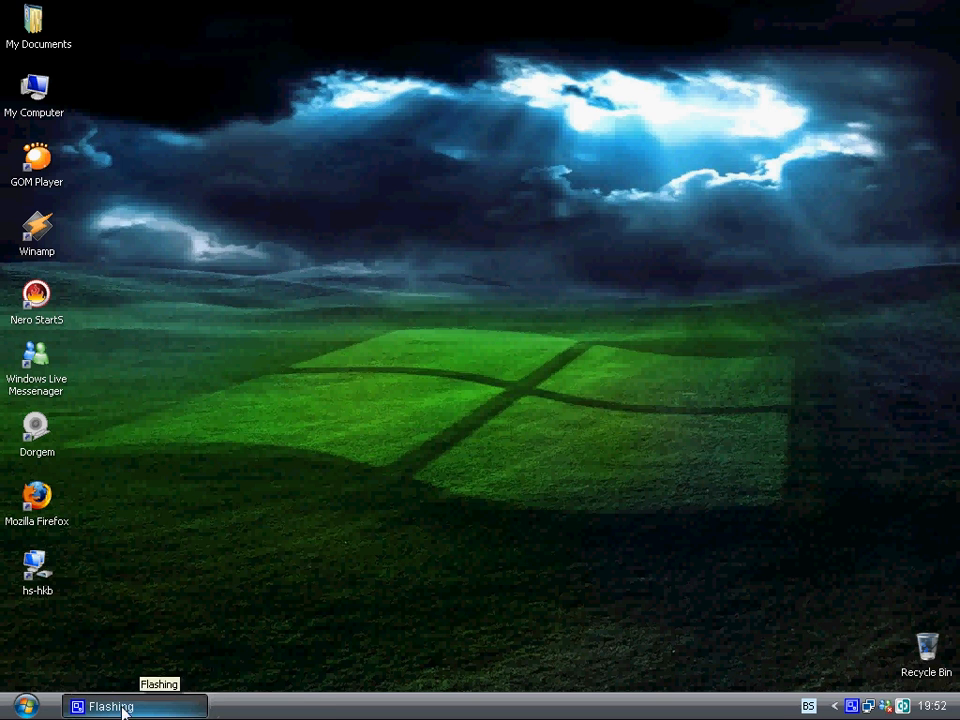
{"action": "mouse_move", "coordinate": [14, 704]}
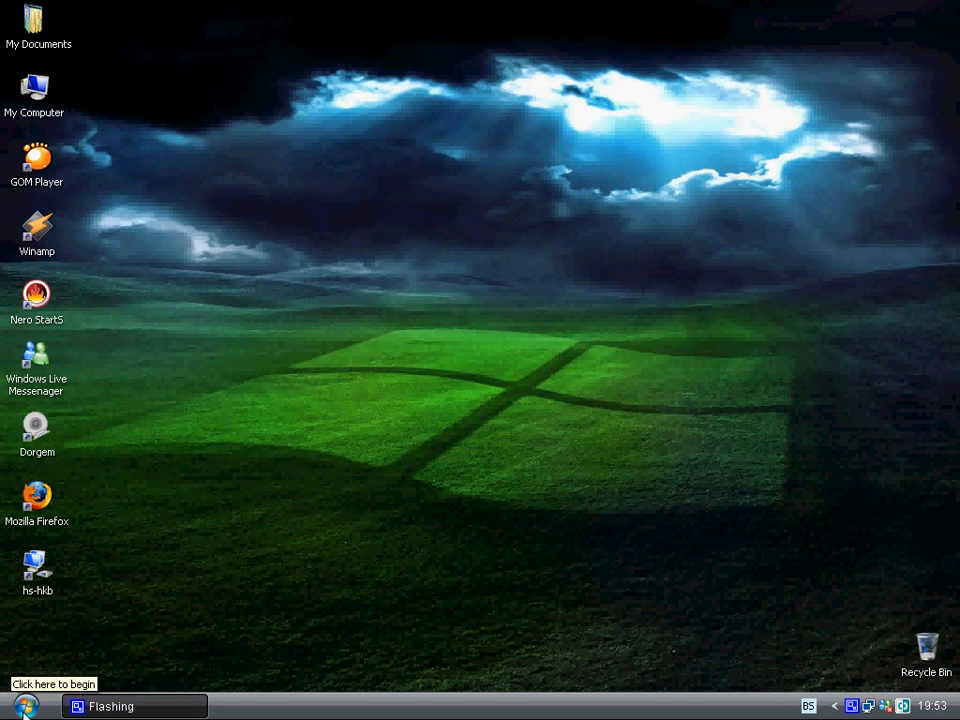
{"action": "mouse_move", "coordinate": [444, 504]}
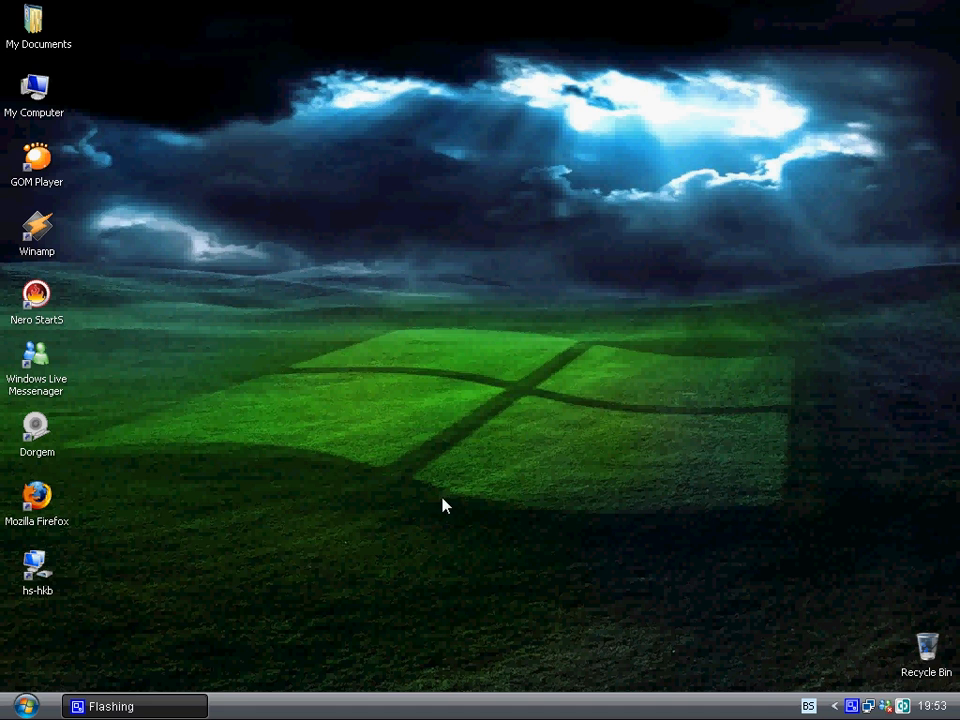
Step: Launch Disk Cleanup from Start > All Programs > Accessories > System Tools
{"action": "left_click", "coordinate": [20, 704]}
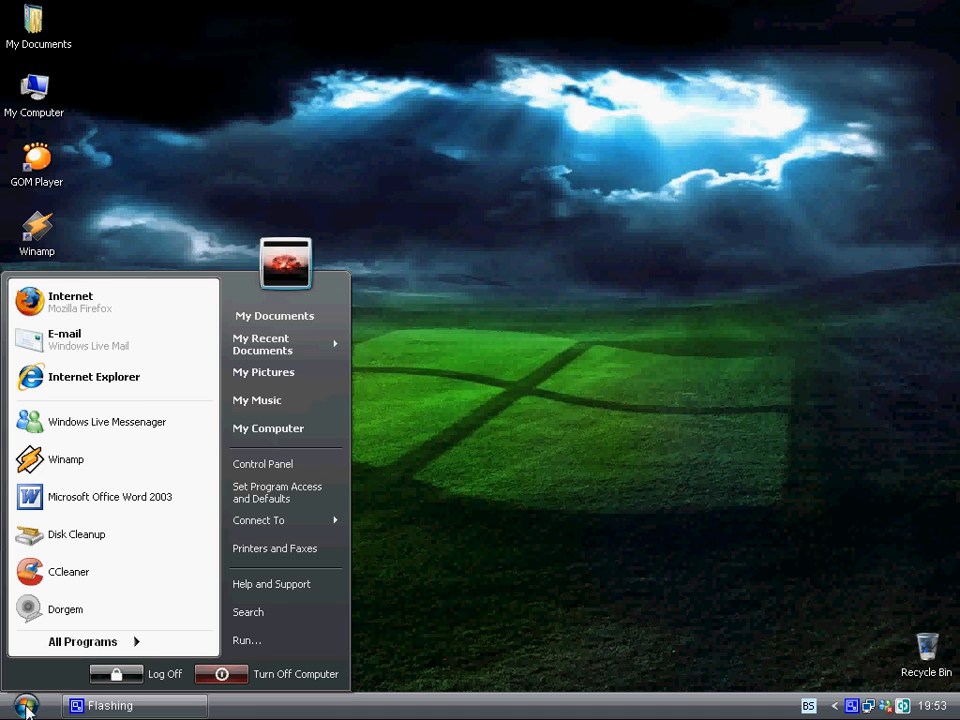
{"action": "left_click", "coordinate": [84, 640]}
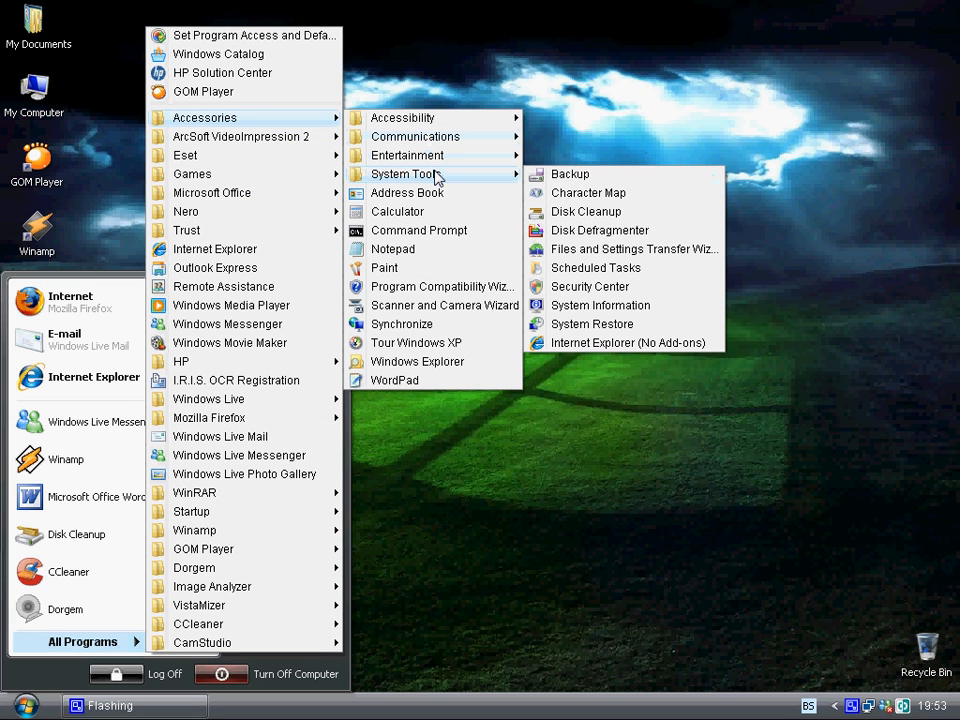
{"action": "mouse_move", "coordinate": [584, 212]}
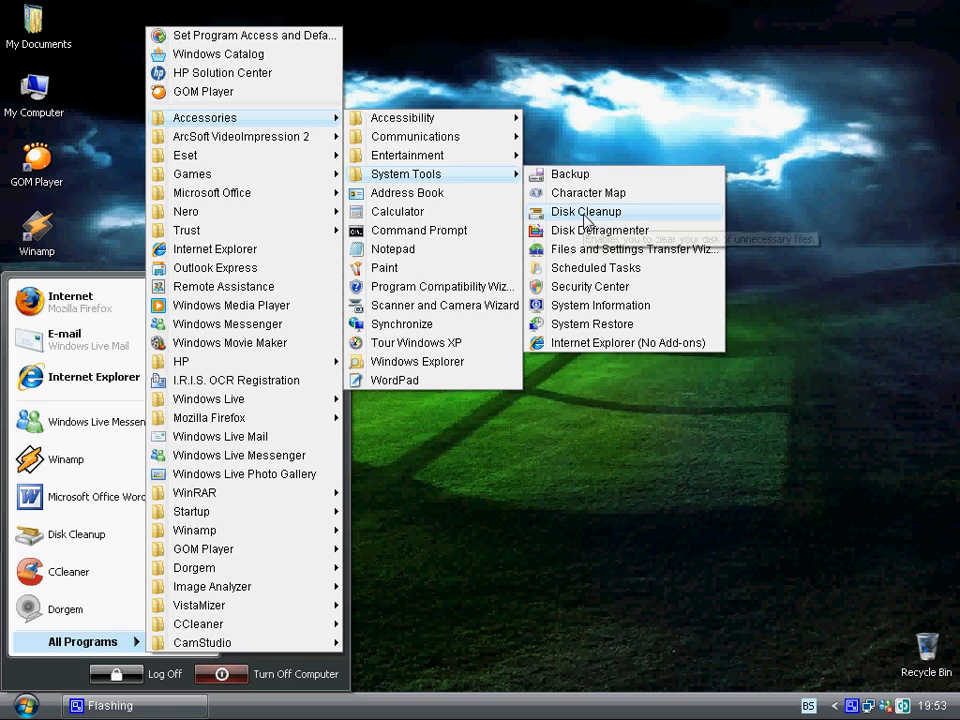
{"action": "left_click", "coordinate": [590, 230]}
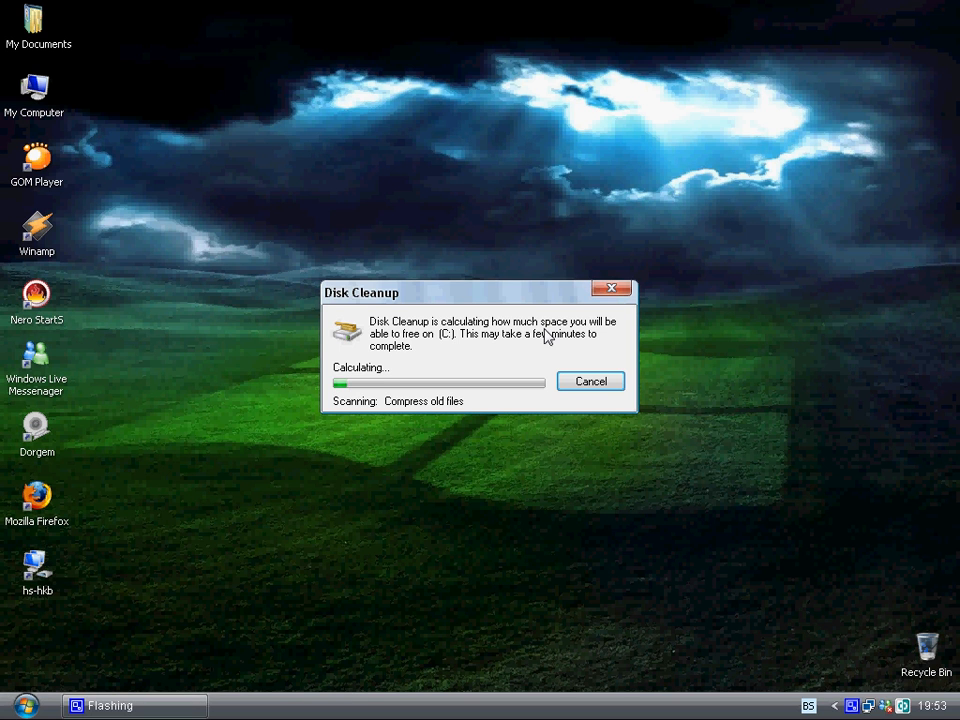
{"action": "mouse_move", "coordinate": [518, 258]}
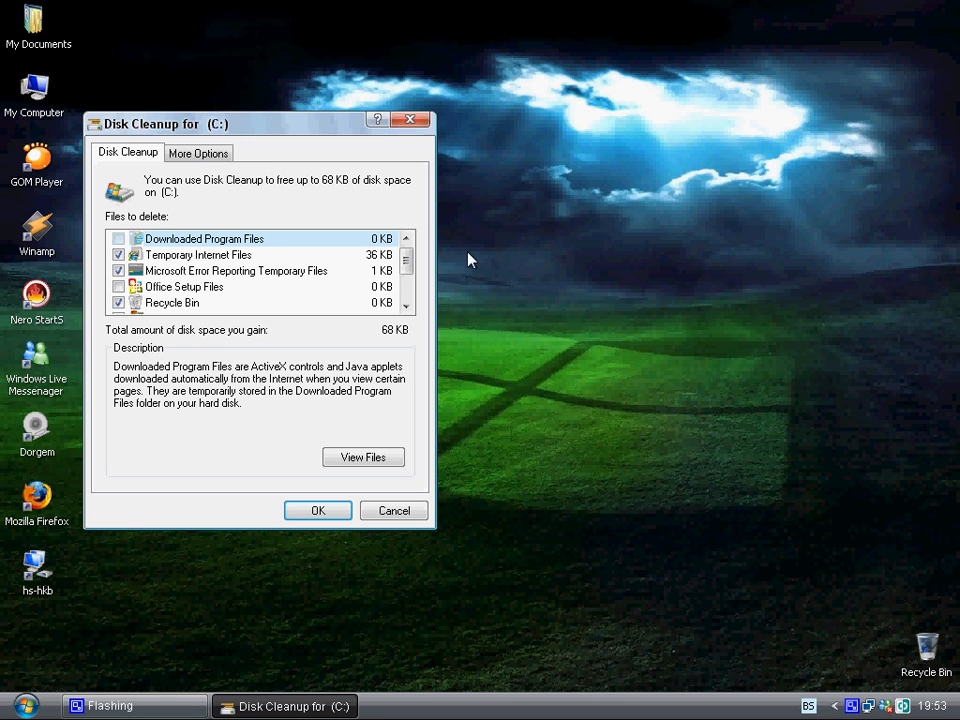
Step: Choose the file categories for drive C:, accept them and confirm the deletion
{"action": "left_click", "coordinate": [120, 254]}
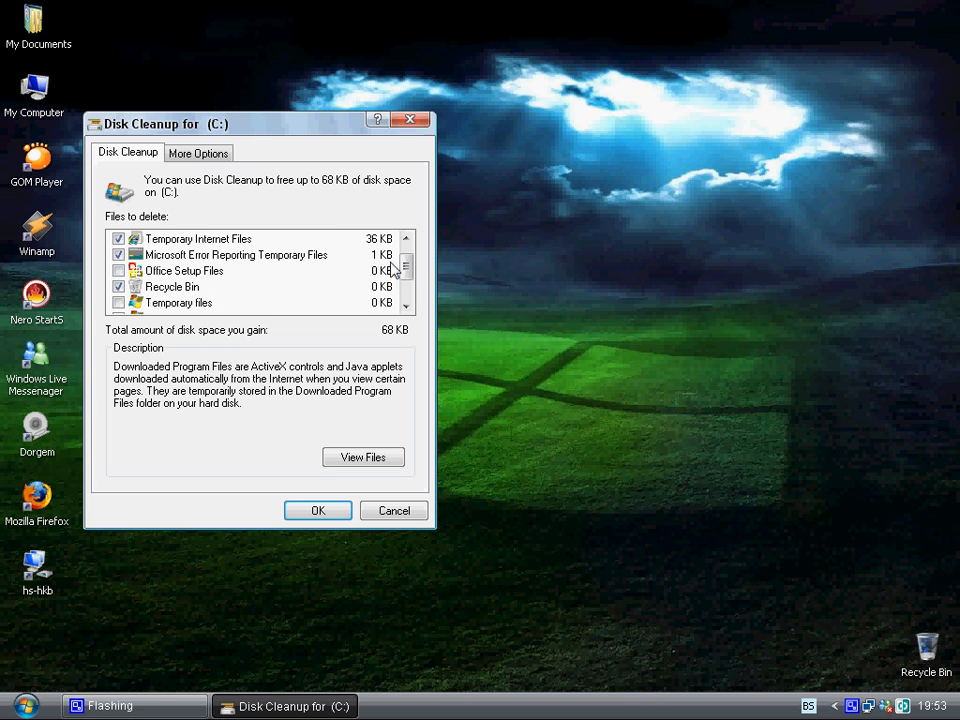
{"action": "left_click", "coordinate": [120, 286]}
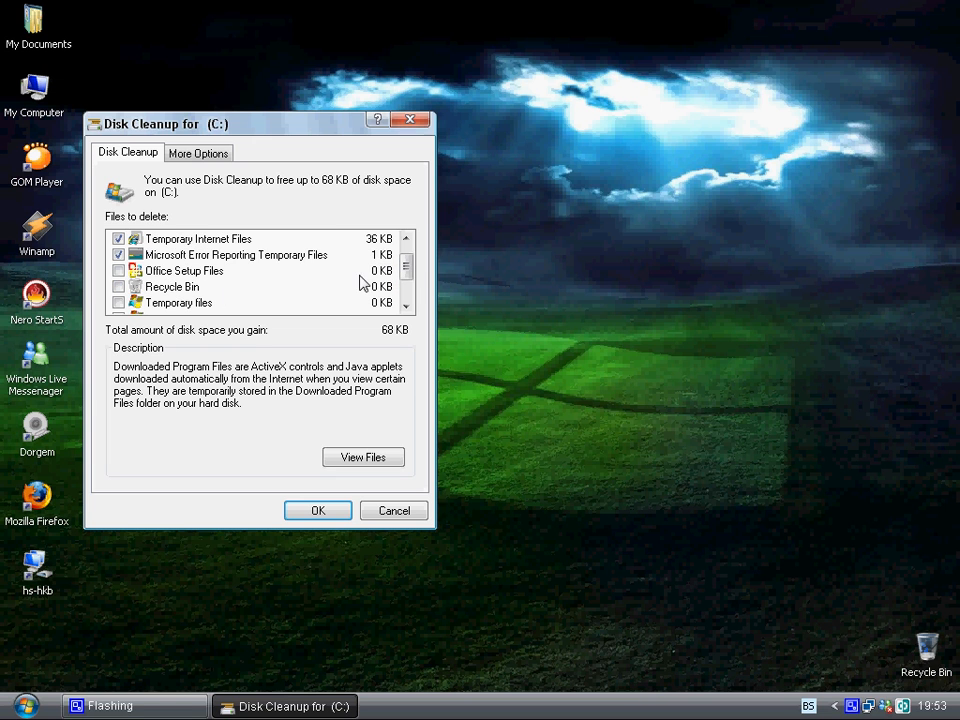
{"action": "scroll", "scroll_direction": "down", "scroll_amount": 3}
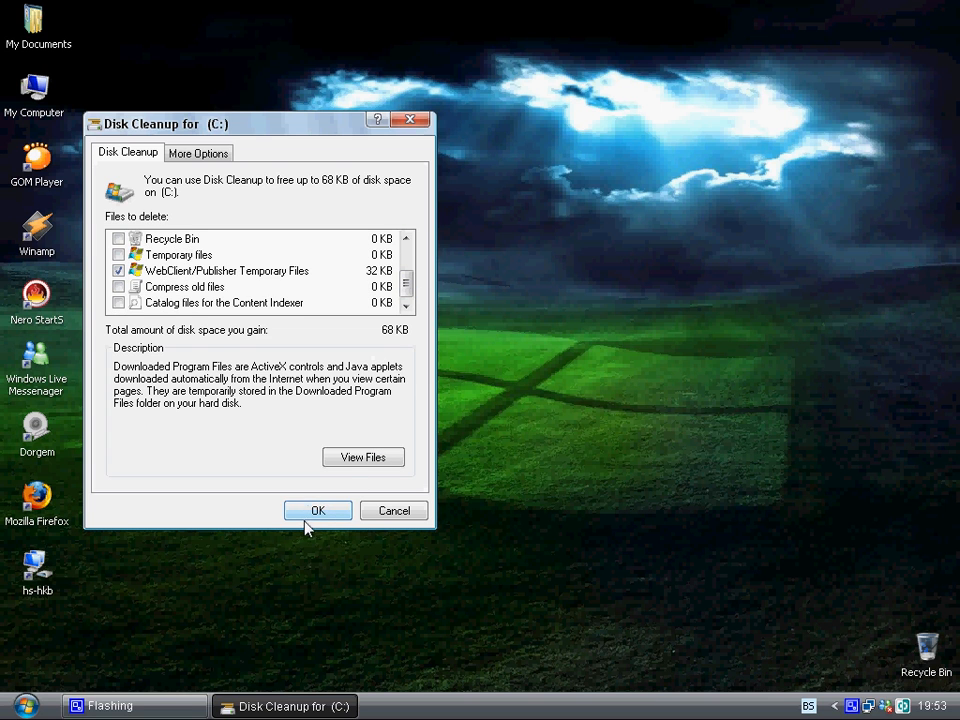
{"action": "left_click", "coordinate": [318, 510]}
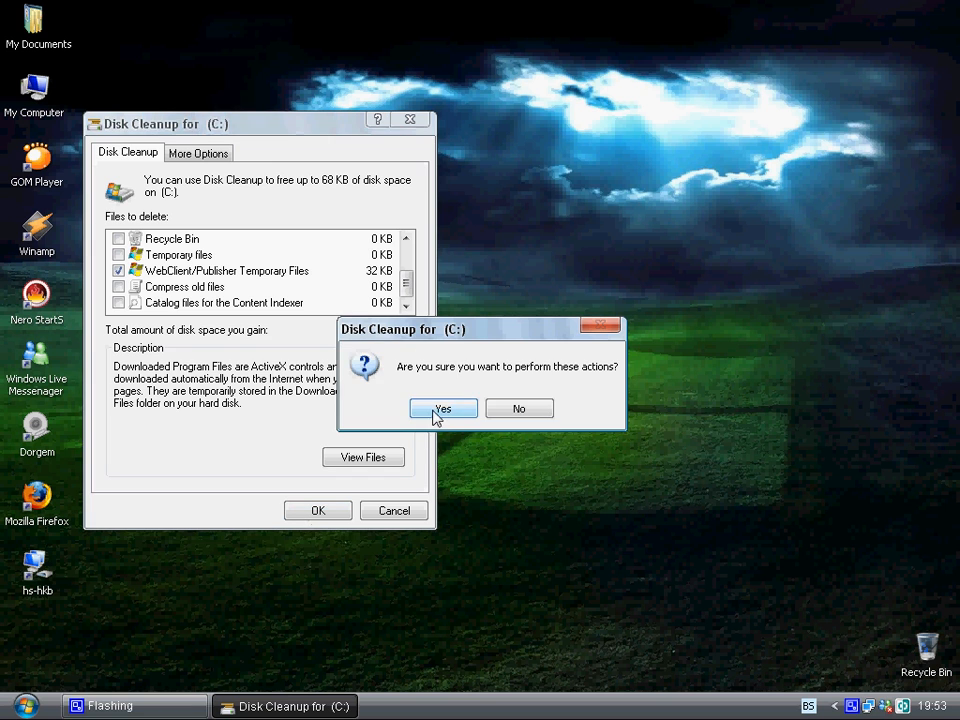
{"action": "left_click", "coordinate": [444, 408]}
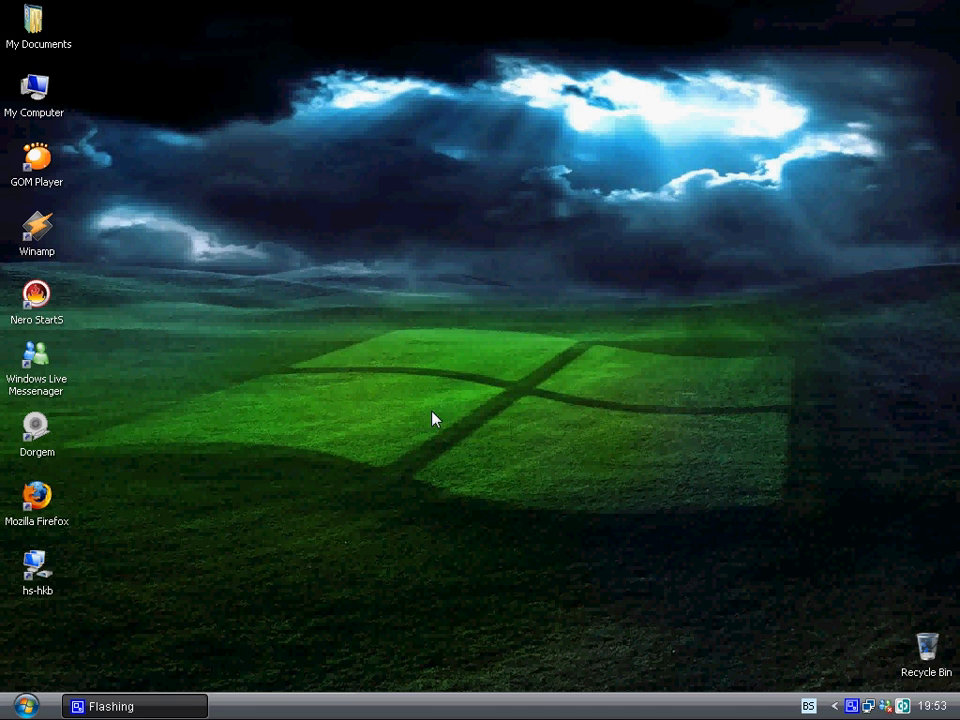
Step: Search all files and folders on local drives for *.tmp with advanced options enabled
{"action": "left_click", "coordinate": [20, 704]}
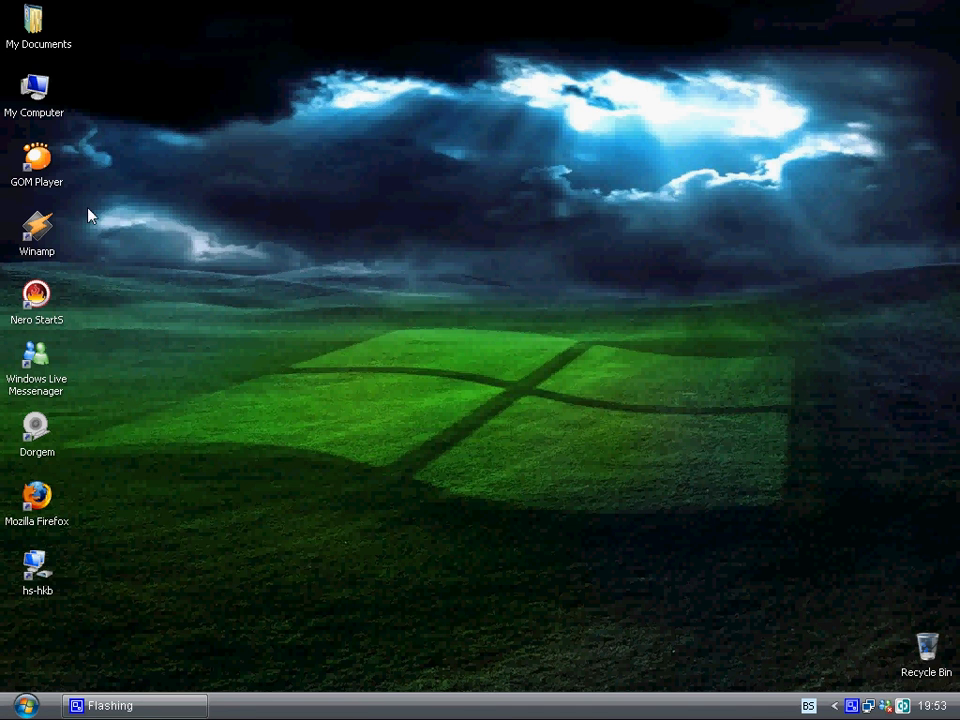
{"action": "left_click", "coordinate": [22, 704]}
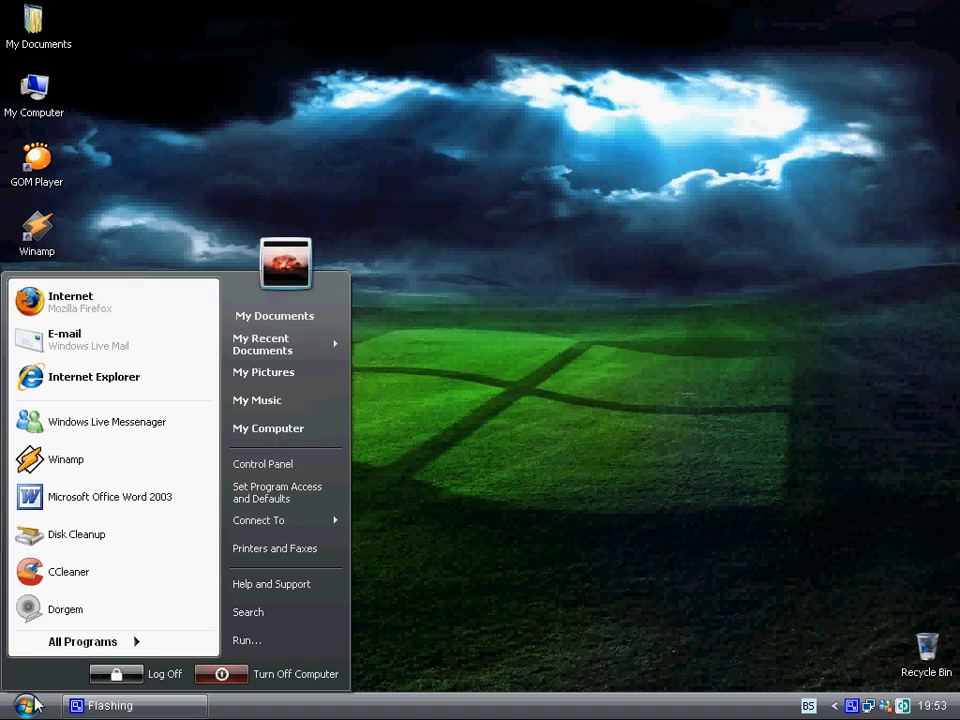
{"action": "mouse_move", "coordinate": [144, 548]}
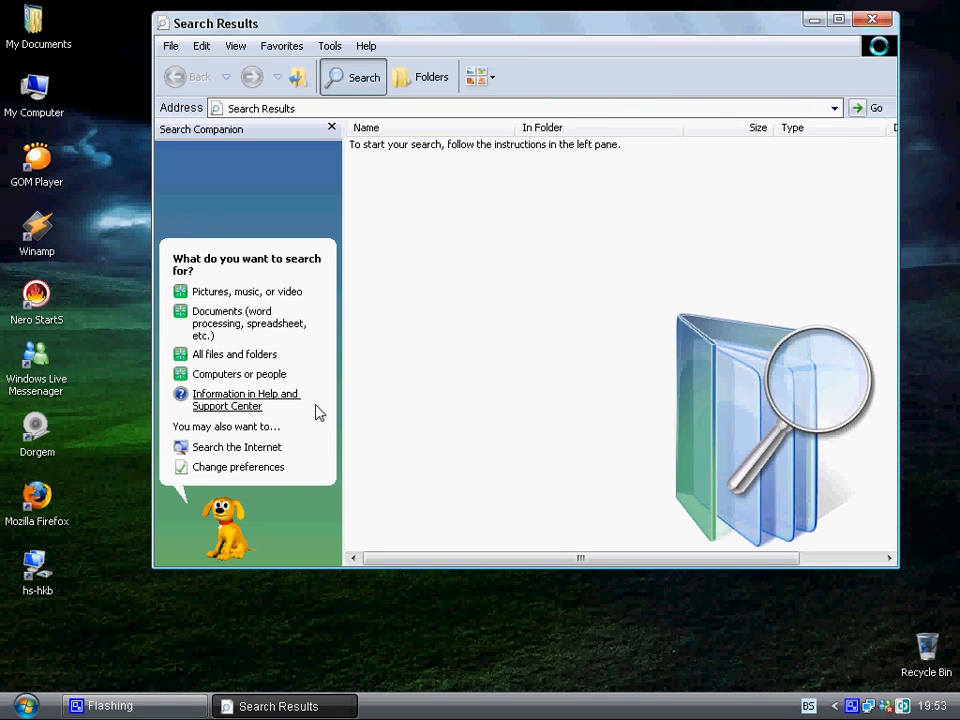
{"action": "mouse_move", "coordinate": [236, 354]}
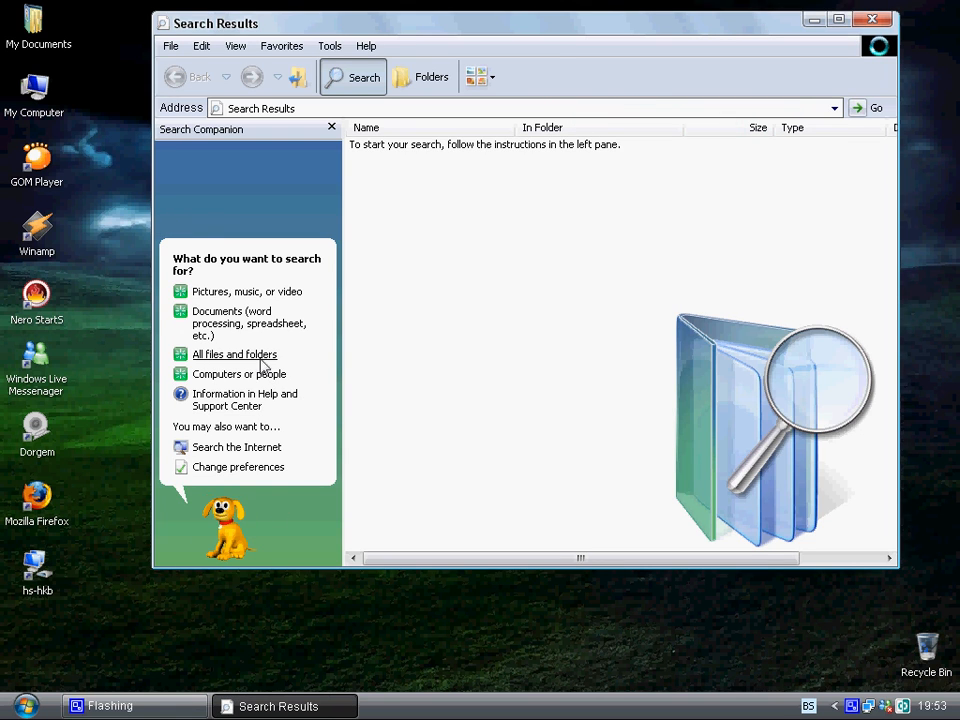
{"action": "left_click", "coordinate": [234, 354]}
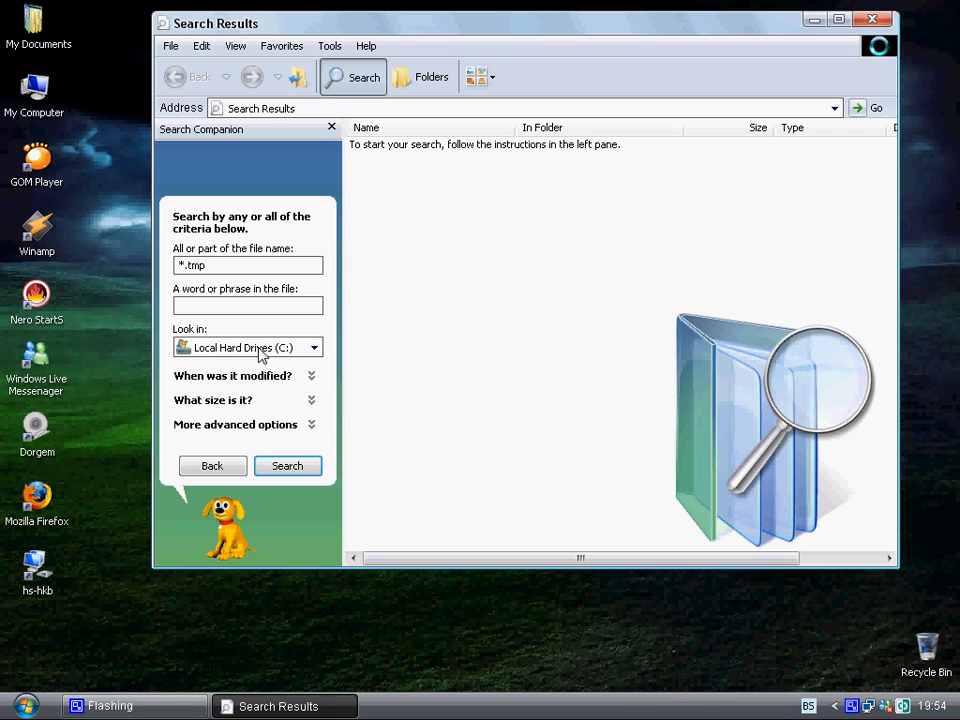
{"action": "mouse_move", "coordinate": [320, 422]}
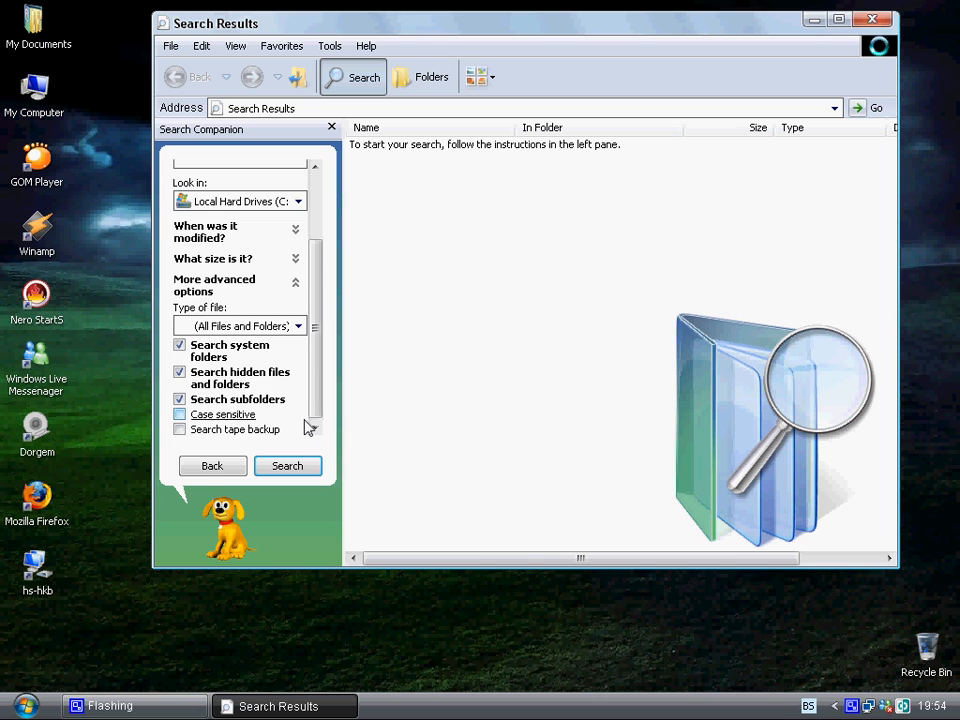
{"action": "left_click", "coordinate": [180, 370]}
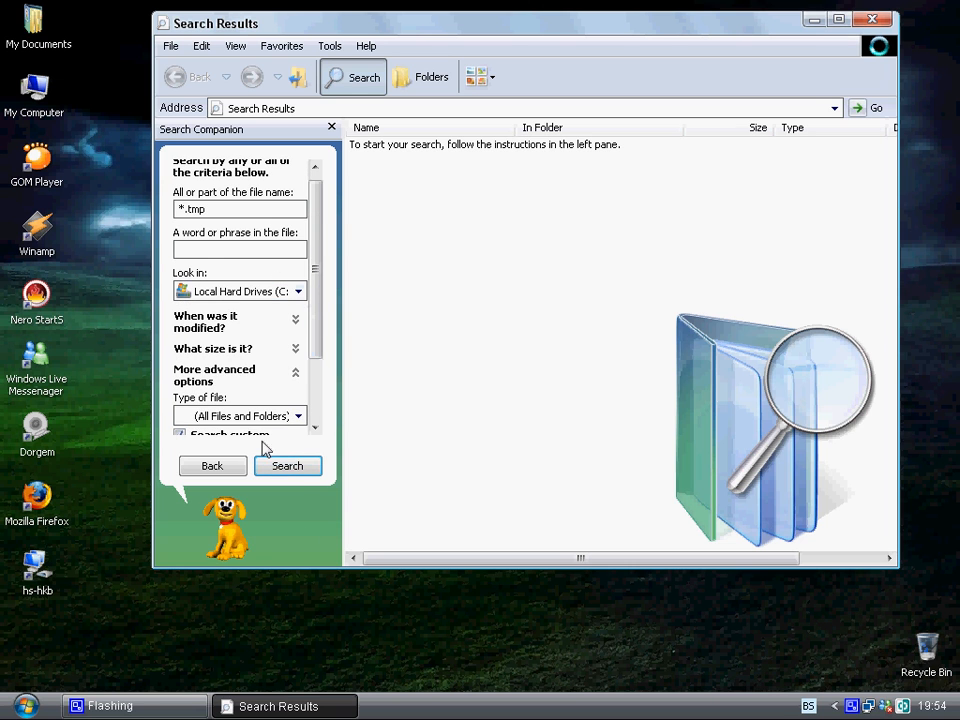
{"action": "left_click", "coordinate": [288, 464]}
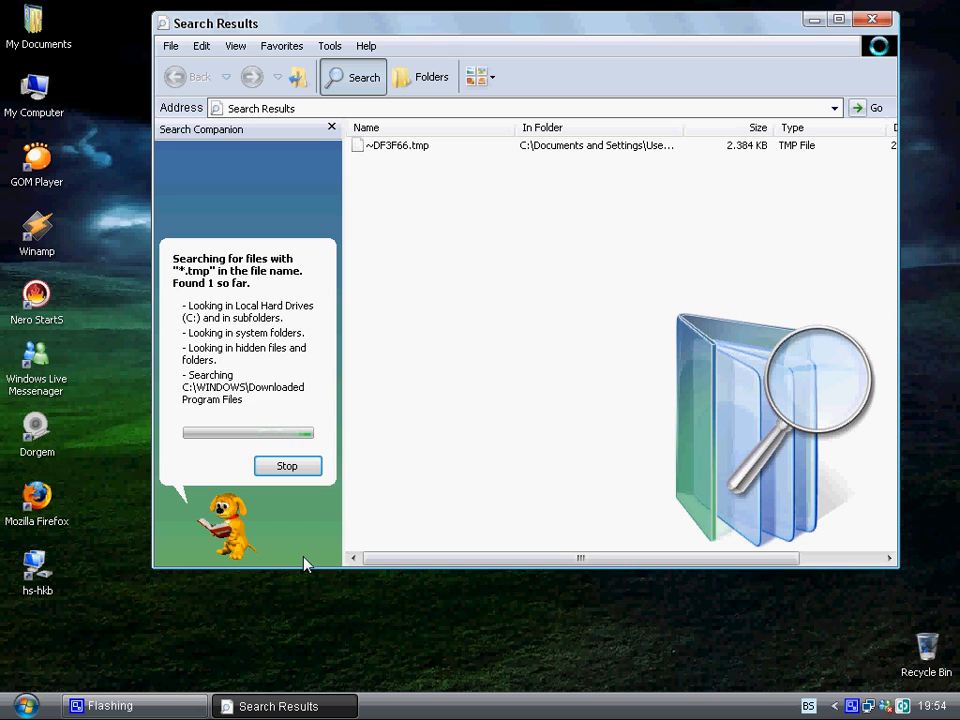
{"action": "mouse_move", "coordinate": [444, 148]}
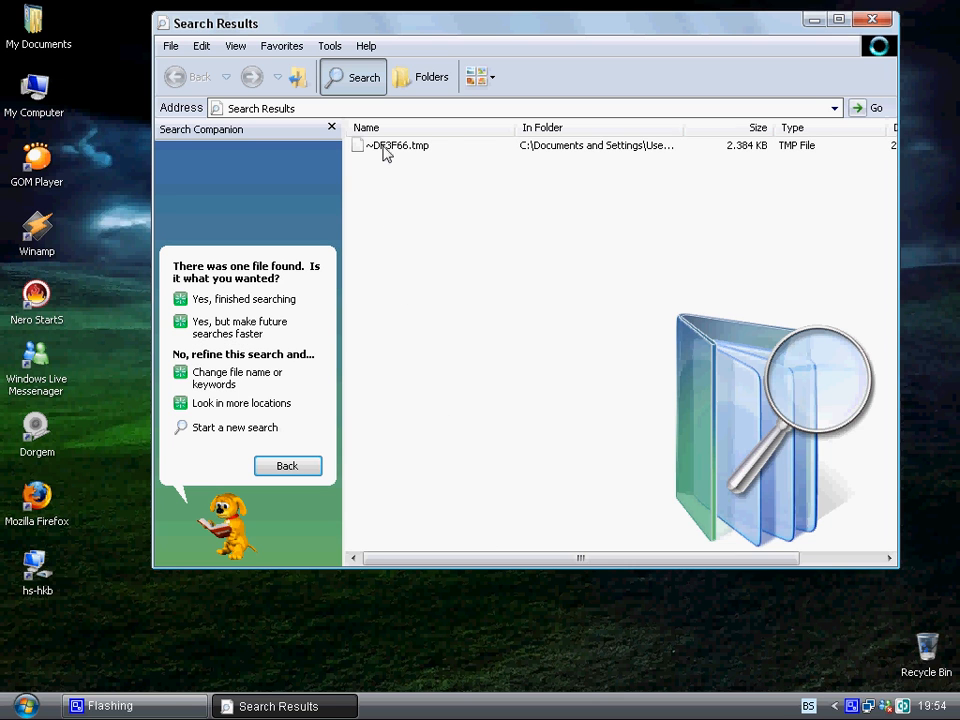
Step: Attempt to delete ~DF3F66.tmp and dismiss the in-use error that blocks it
{"action": "right_click", "coordinate": [392, 144]}
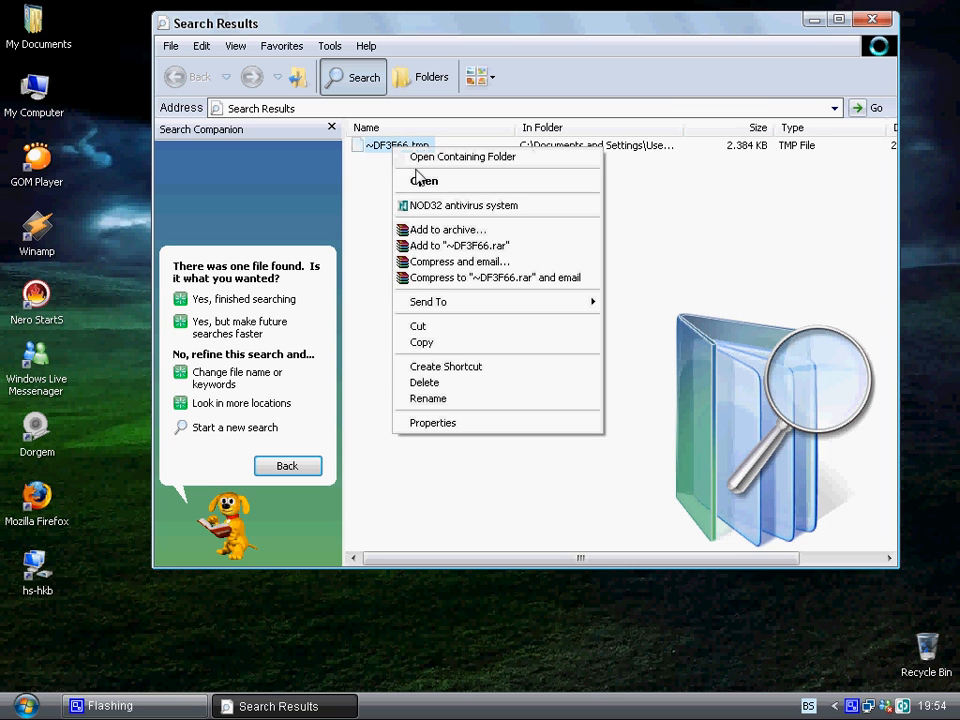
{"action": "left_click", "coordinate": [424, 384]}
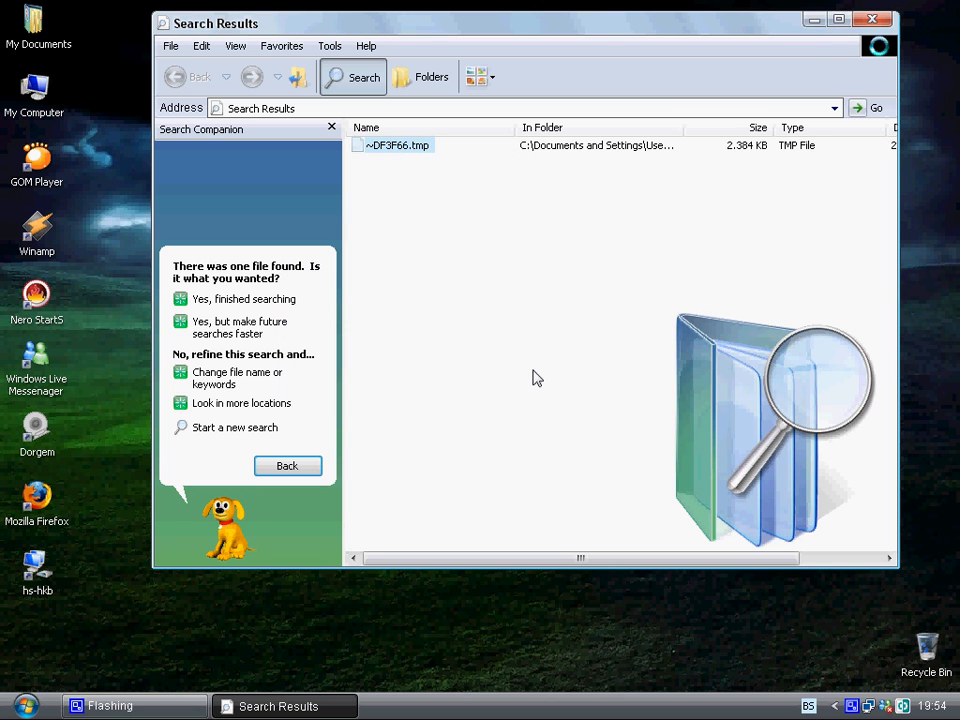
{"action": "mouse_move", "coordinate": [578, 376]}
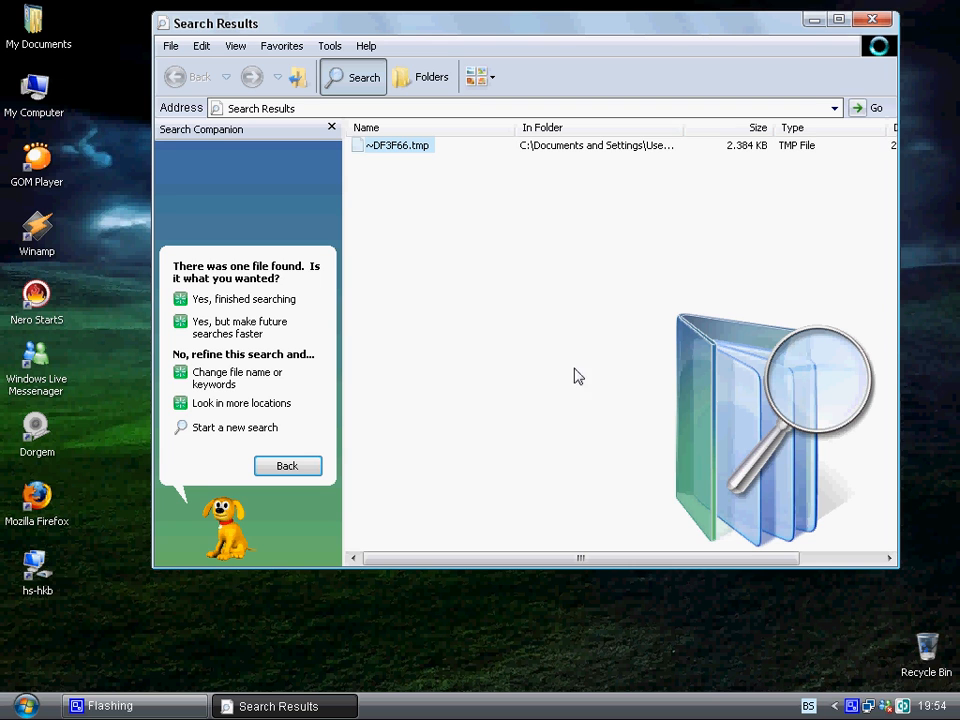
{"action": "key", "text": "Delete"}
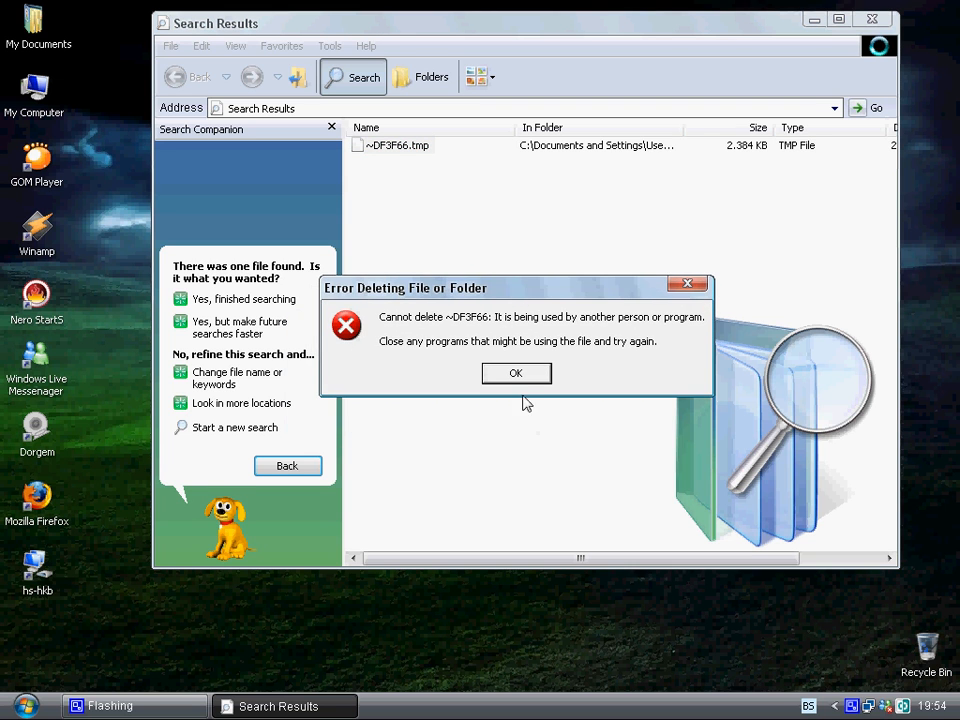
{"action": "left_click", "coordinate": [516, 372]}
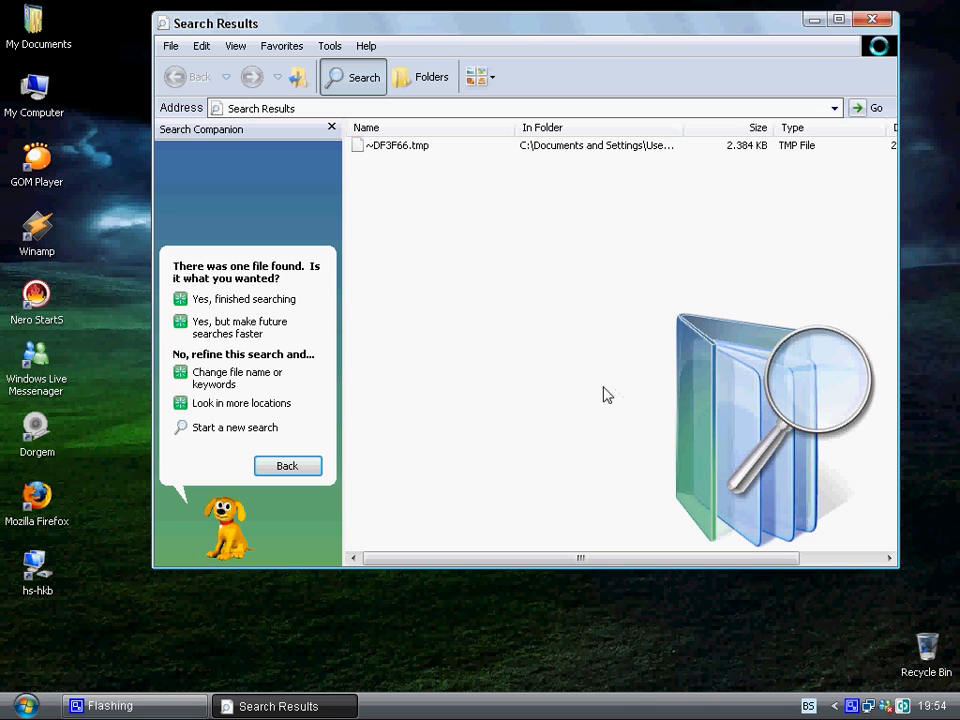
{"action": "mouse_move", "coordinate": [940, 406]}
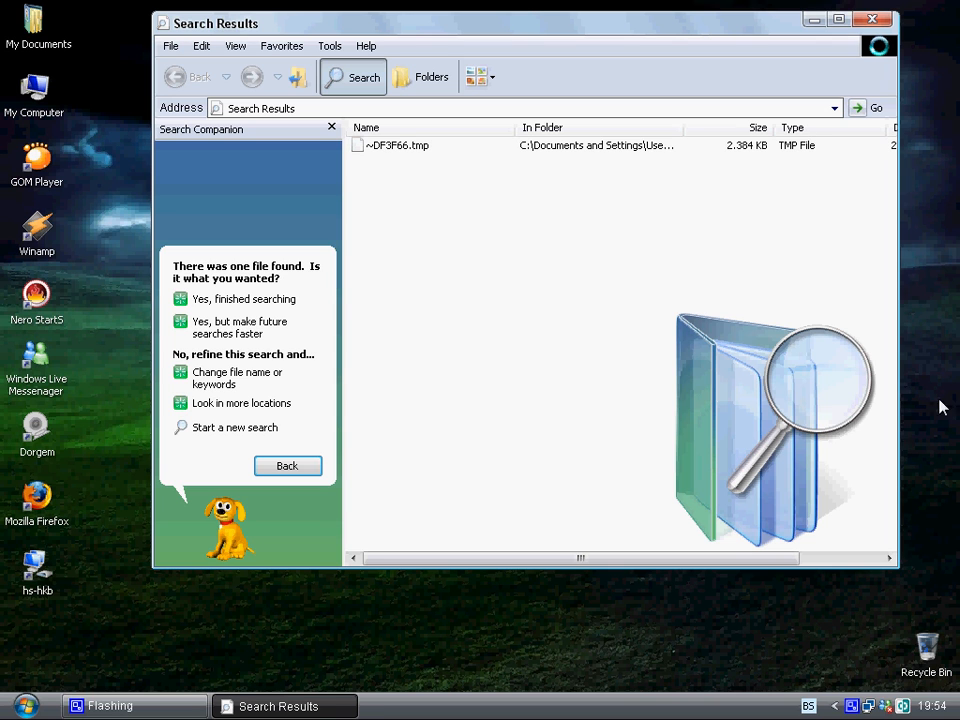
{"action": "mouse_move", "coordinate": [828, 498]}
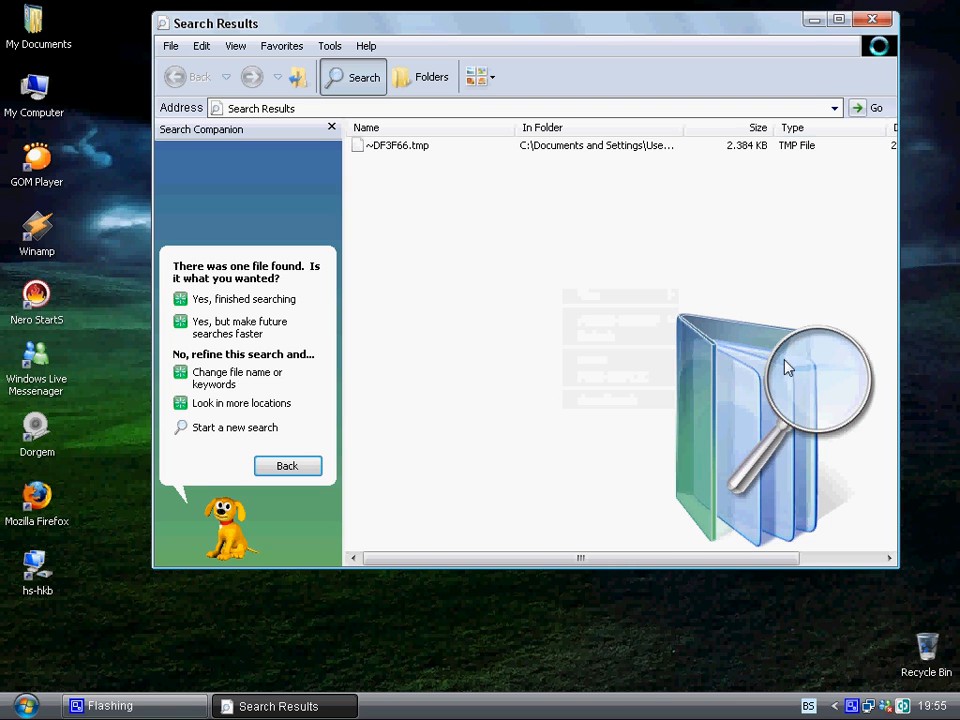
Step: Close Search Results and launch CCleaner from My Documents\Programi
{"action": "left_click", "coordinate": [872, 18]}
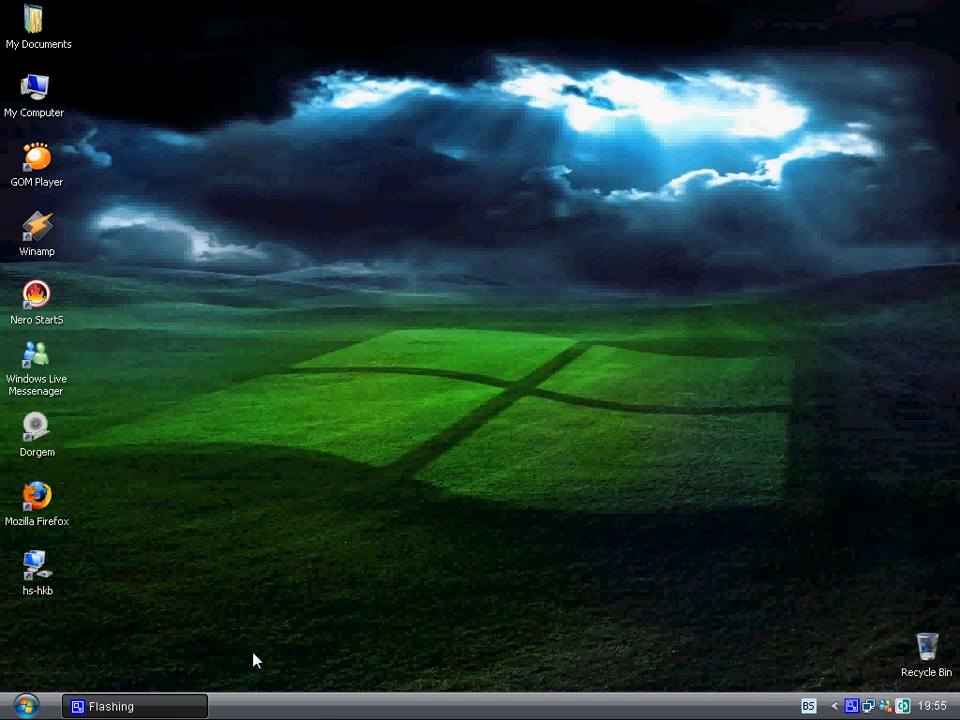
{"action": "mouse_move", "coordinate": [40, 22]}
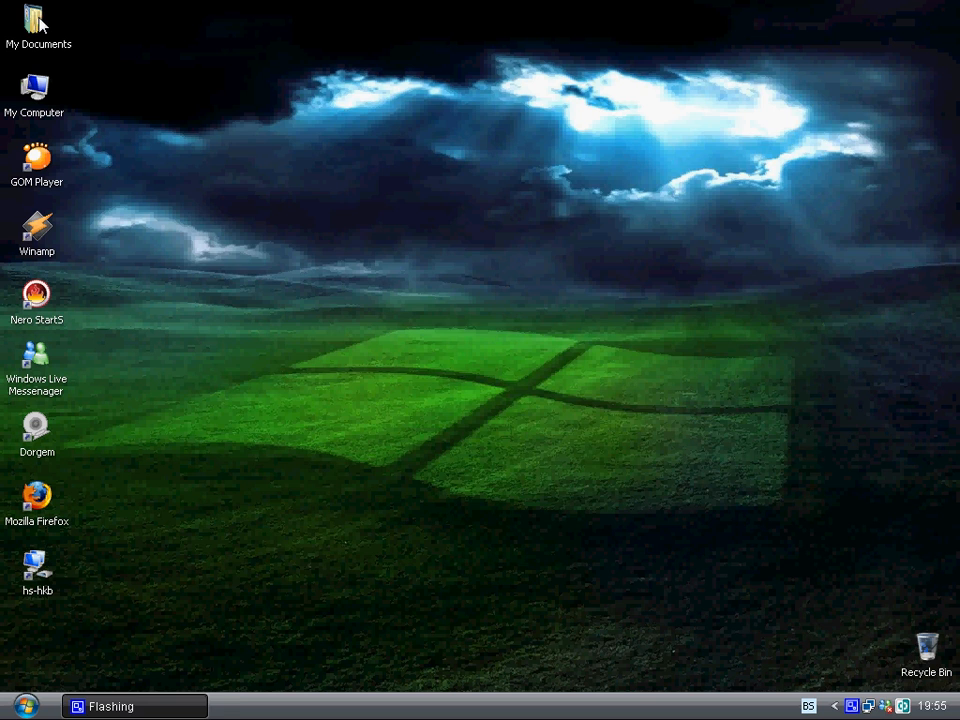
{"action": "double_click", "coordinate": [38, 24]}
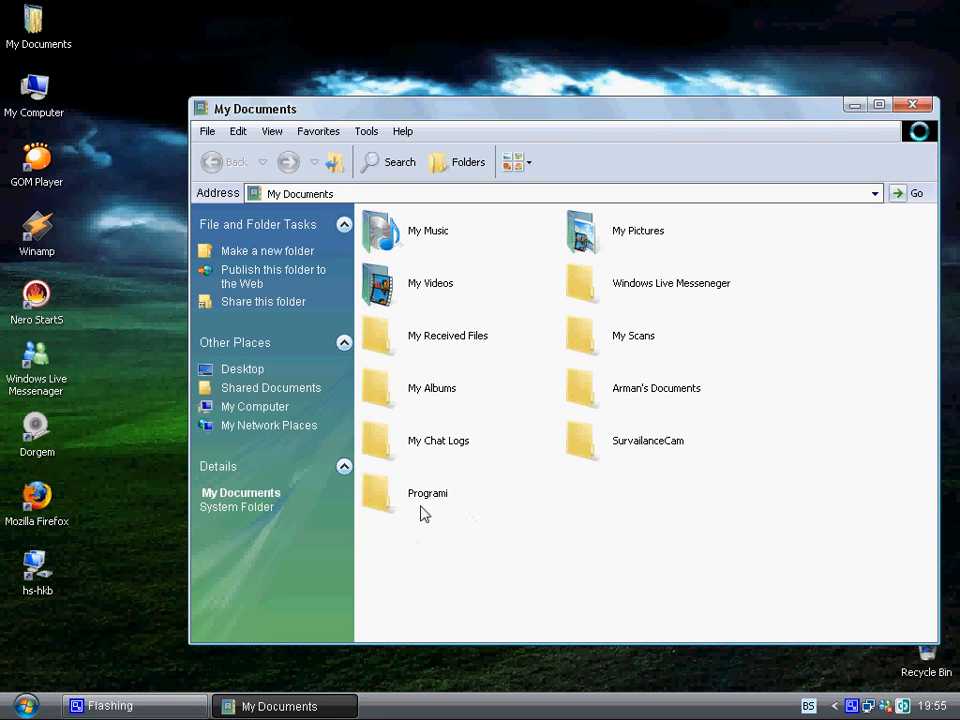
{"action": "double_click", "coordinate": [428, 492]}
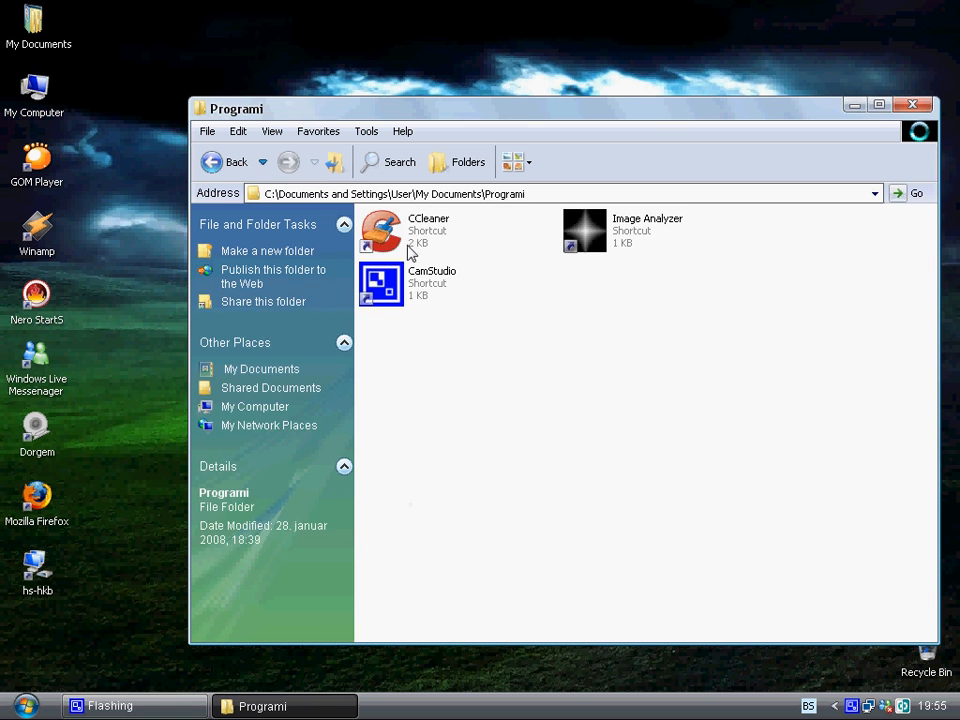
{"action": "double_click", "coordinate": [380, 232]}
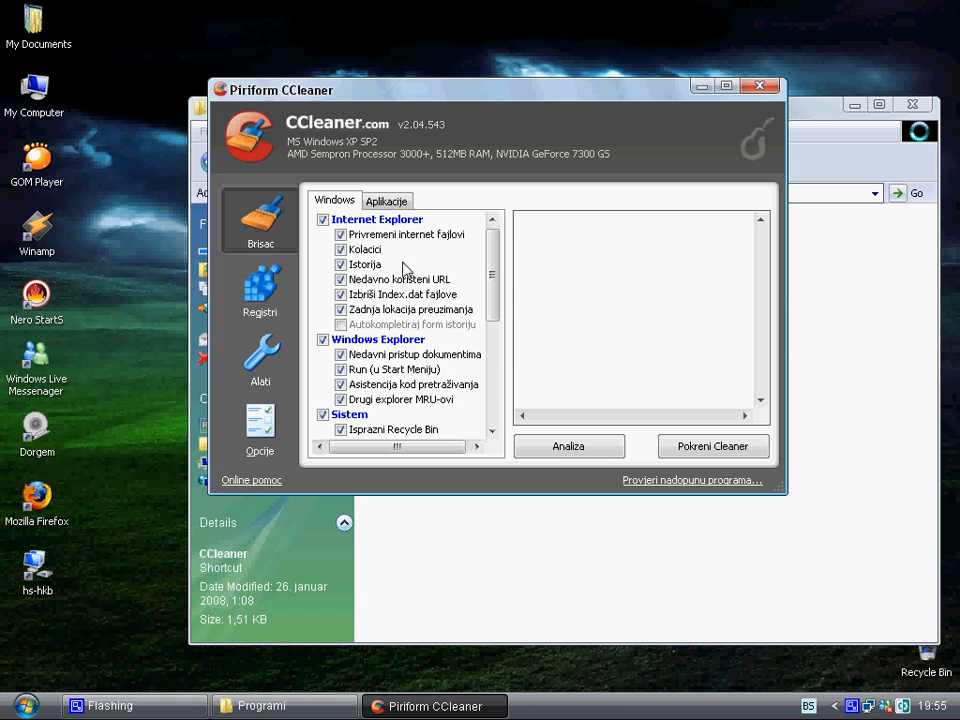
{"action": "mouse_move", "coordinate": [384, 288]}
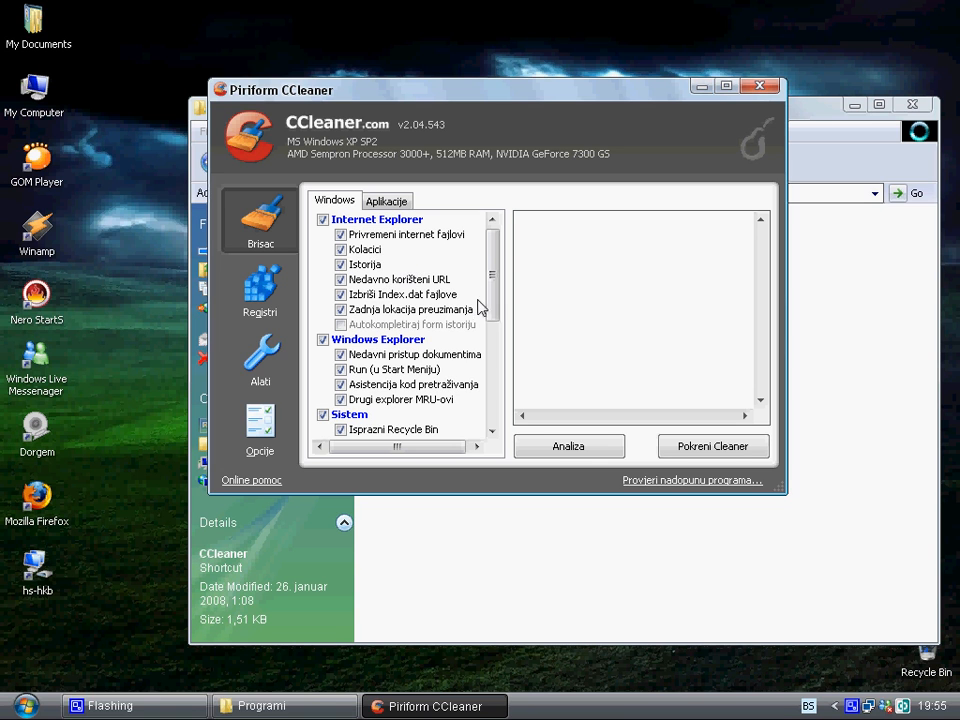
{"action": "mouse_move", "coordinate": [420, 288]}
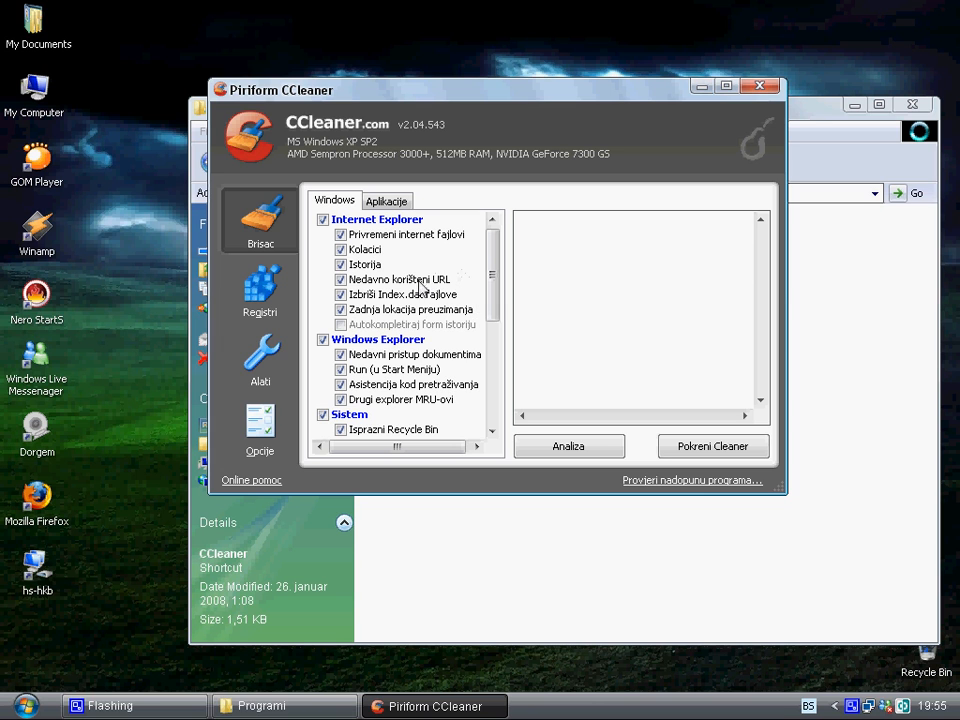
{"action": "mouse_move", "coordinate": [404, 300]}
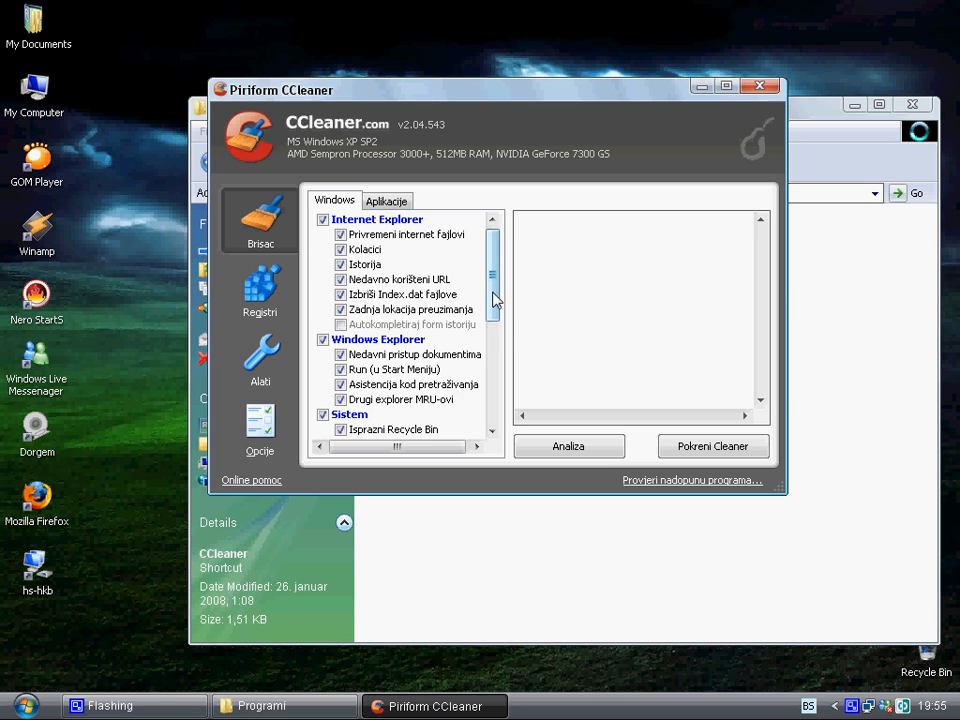
Step: Review Windows and Aplikacije cleaning lists, leaving the Aplikacije group unticked before cleaning
{"action": "scroll", "scroll_direction": "down", "scroll_amount": 3}
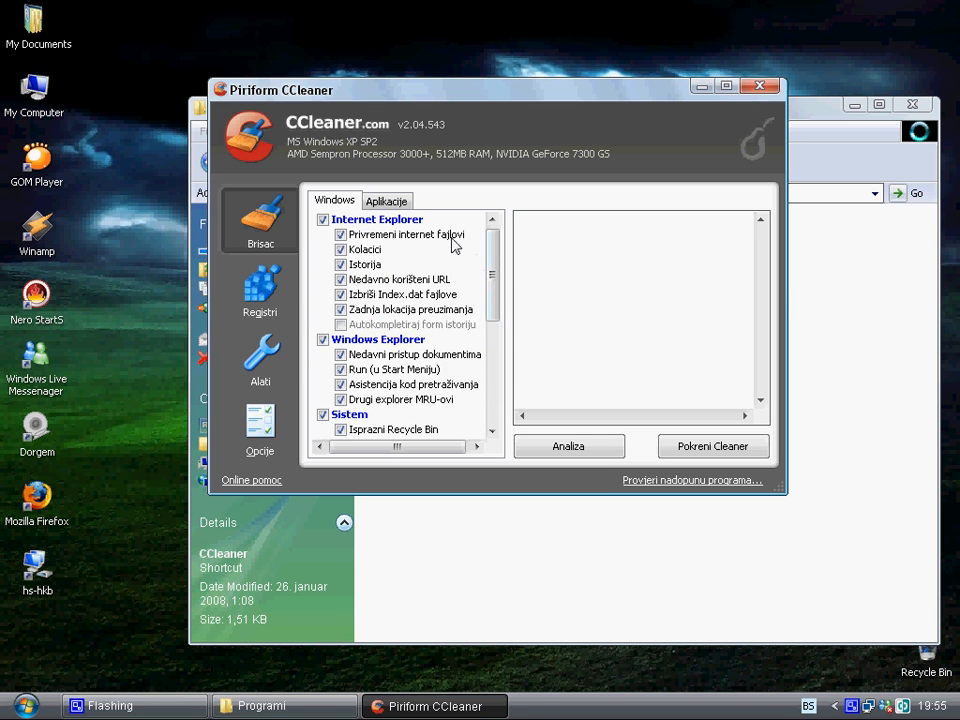
{"action": "left_click", "coordinate": [386, 200]}
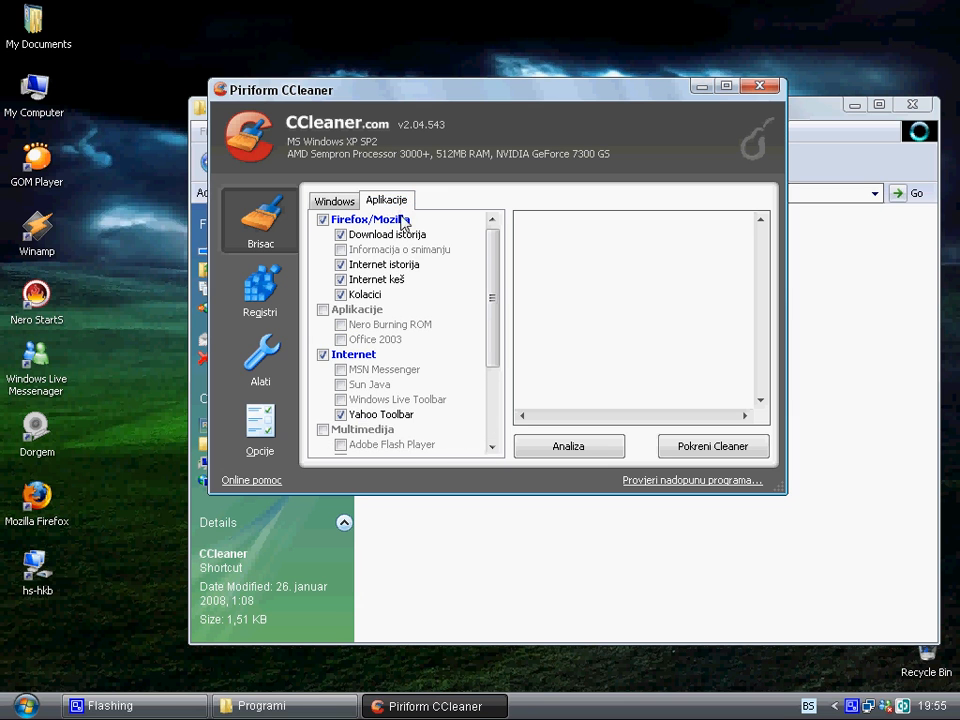
{"action": "left_click", "coordinate": [332, 200]}
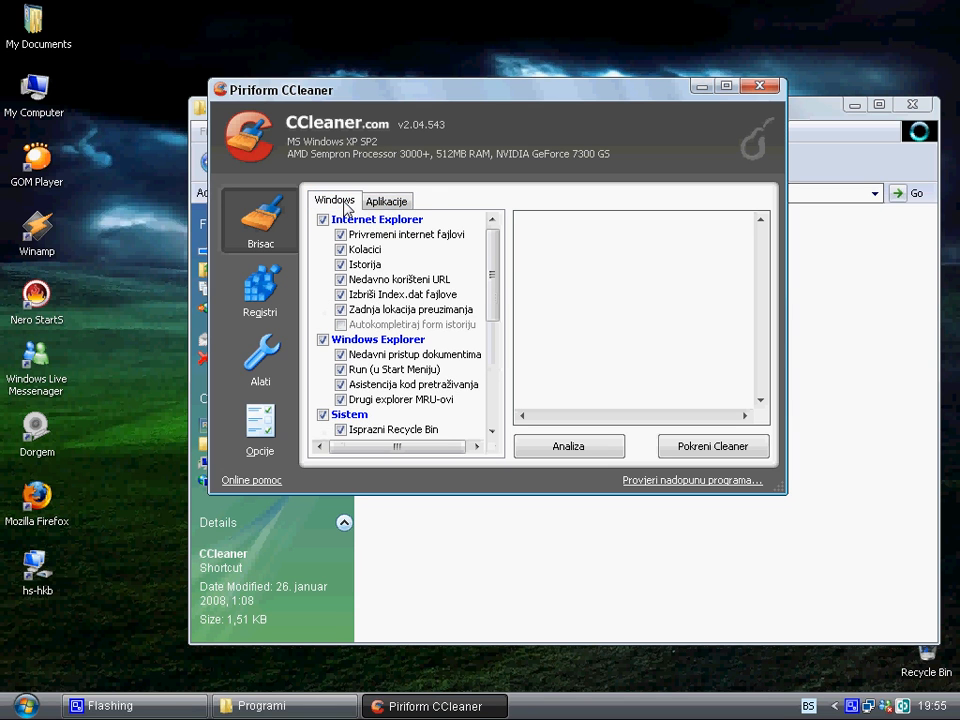
{"action": "left_click", "coordinate": [386, 200]}
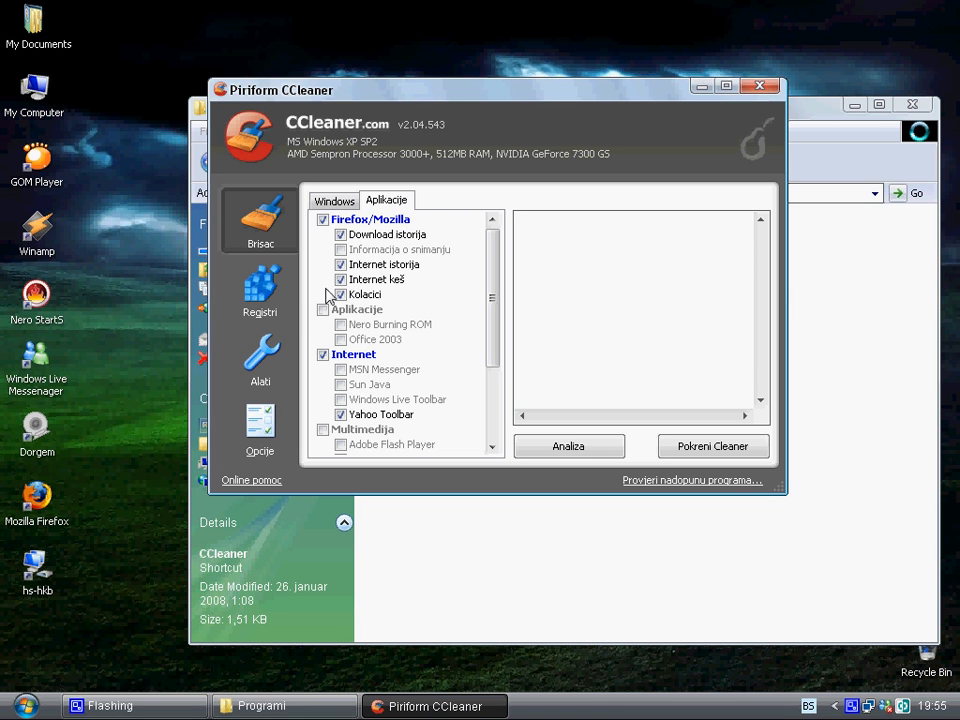
{"action": "left_click", "coordinate": [324, 308]}
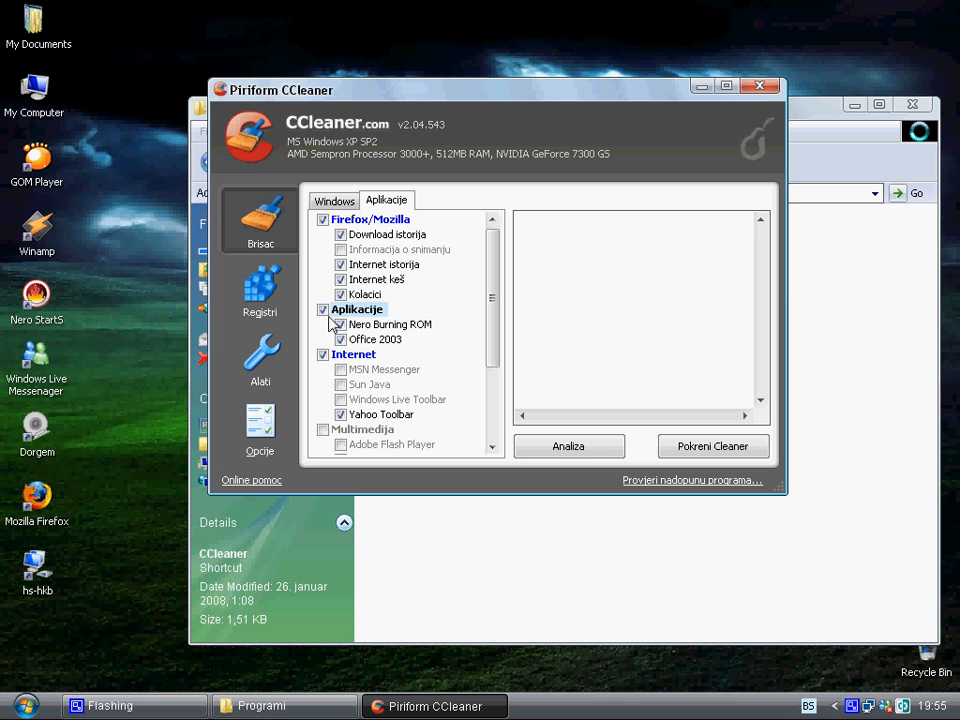
{"action": "left_click", "coordinate": [322, 308]}
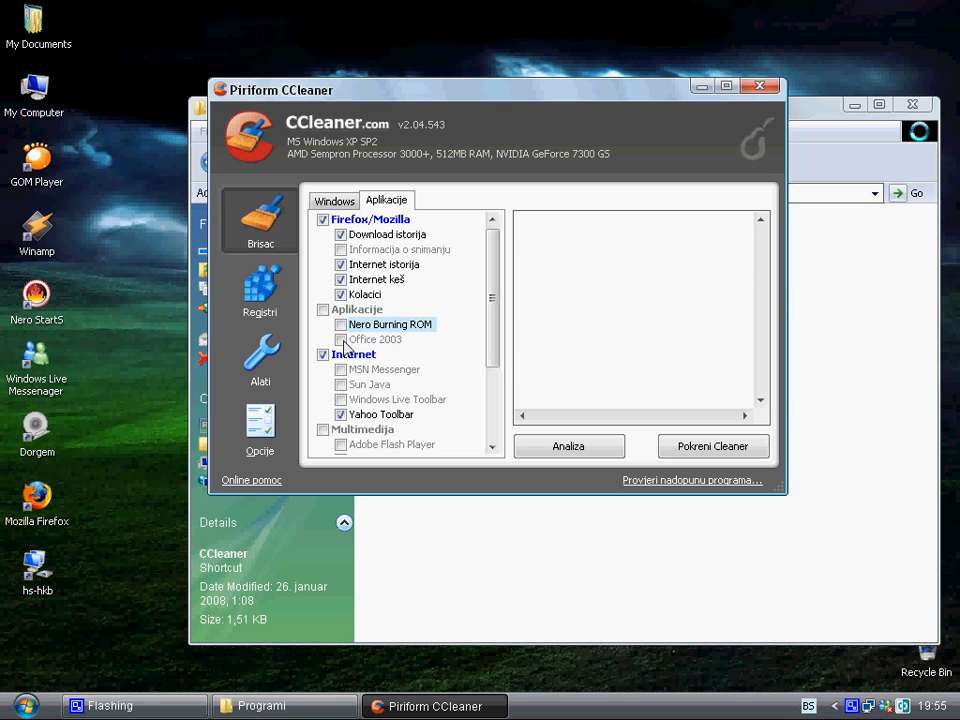
{"action": "mouse_move", "coordinate": [376, 340]}
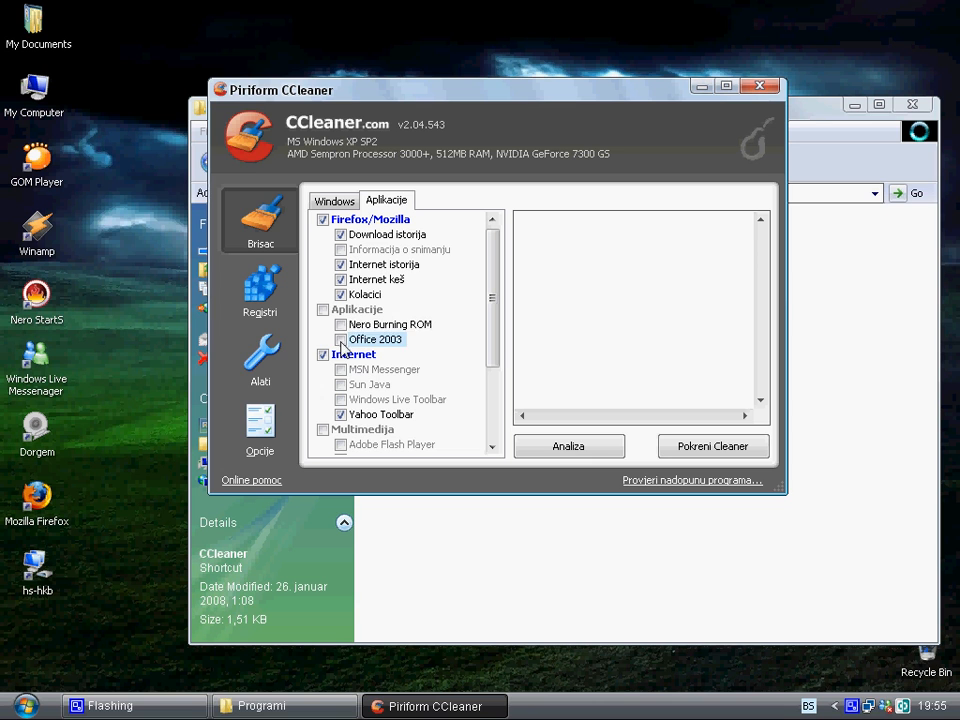
{"action": "left_click", "coordinate": [324, 308]}
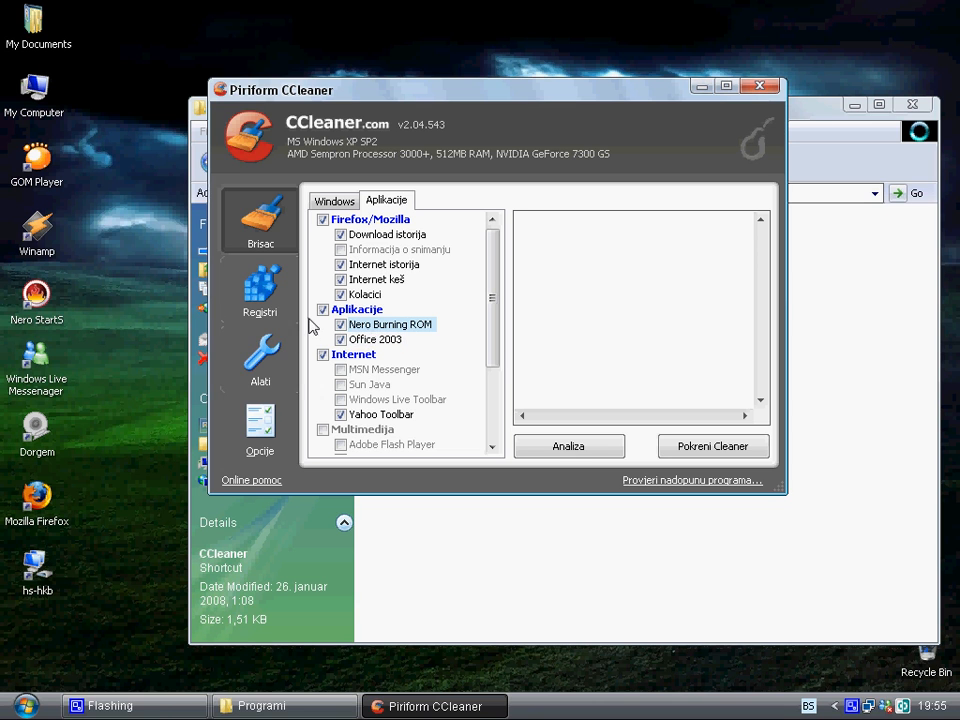
{"action": "left_click", "coordinate": [322, 308]}
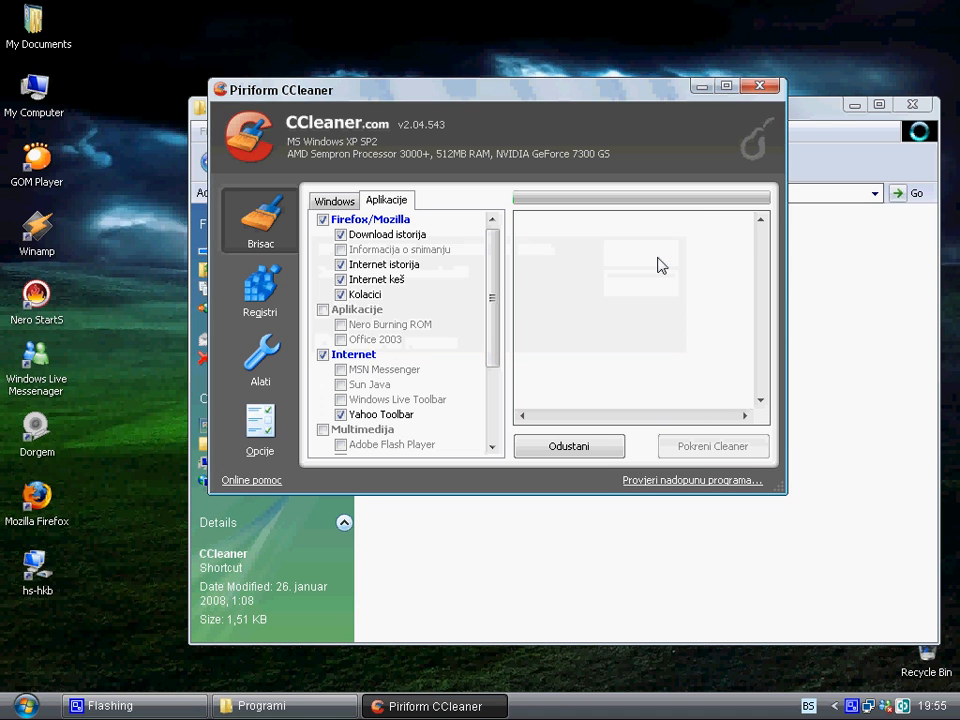
Step: Finish the 0,34 MB cleanup and close CCleaner and the Programi folder window
{"action": "left_click", "coordinate": [712, 446]}
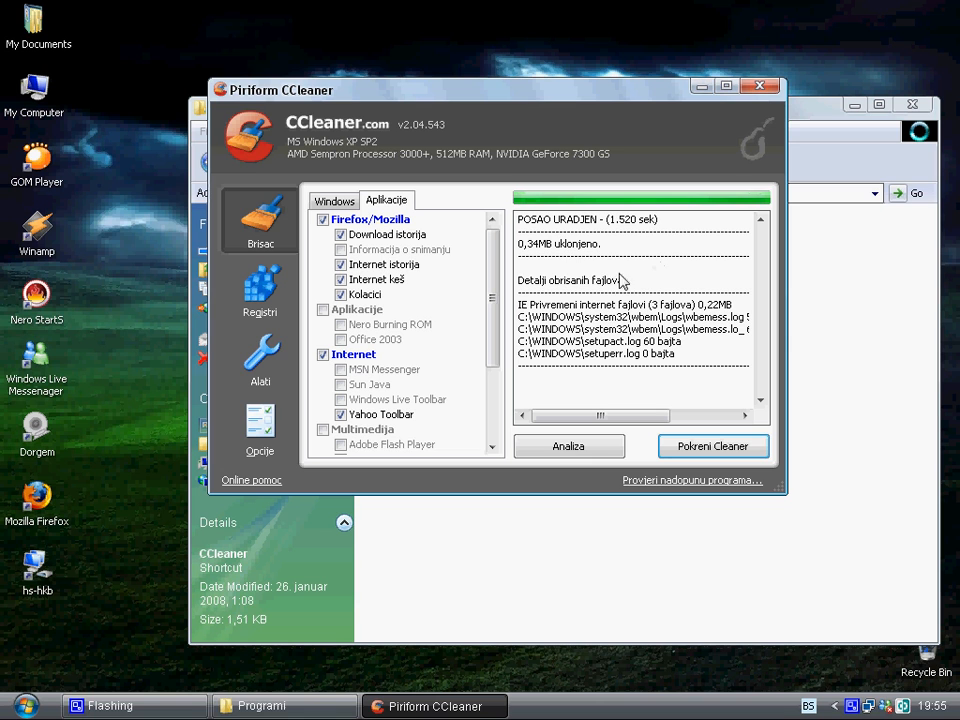
{"action": "mouse_move", "coordinate": [760, 98]}
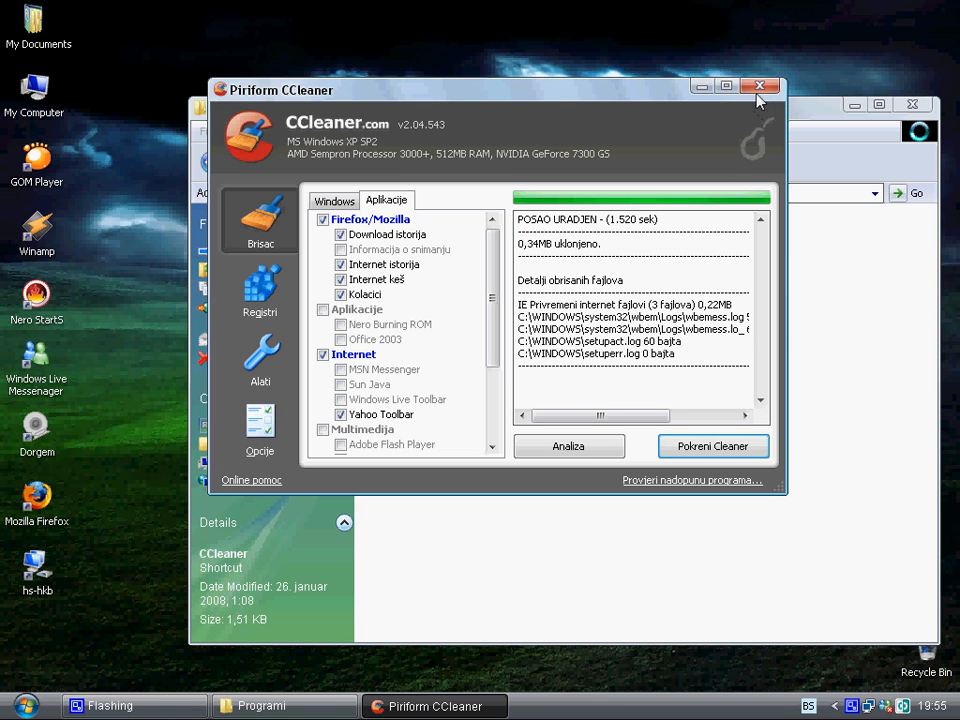
{"action": "mouse_move", "coordinate": [604, 412]}
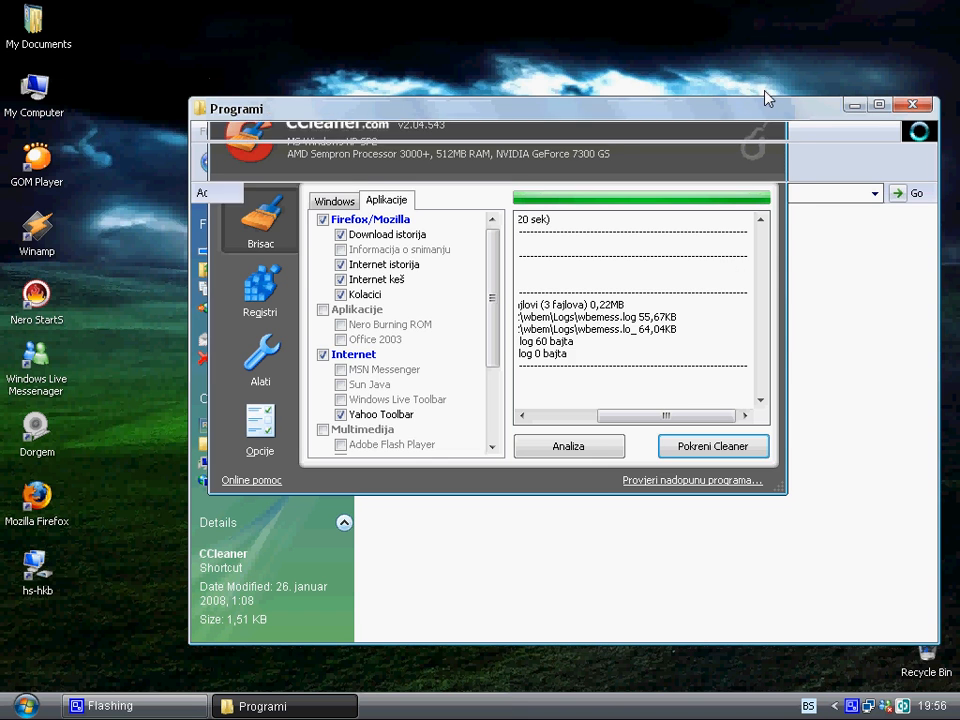
{"action": "left_click", "coordinate": [912, 104]}
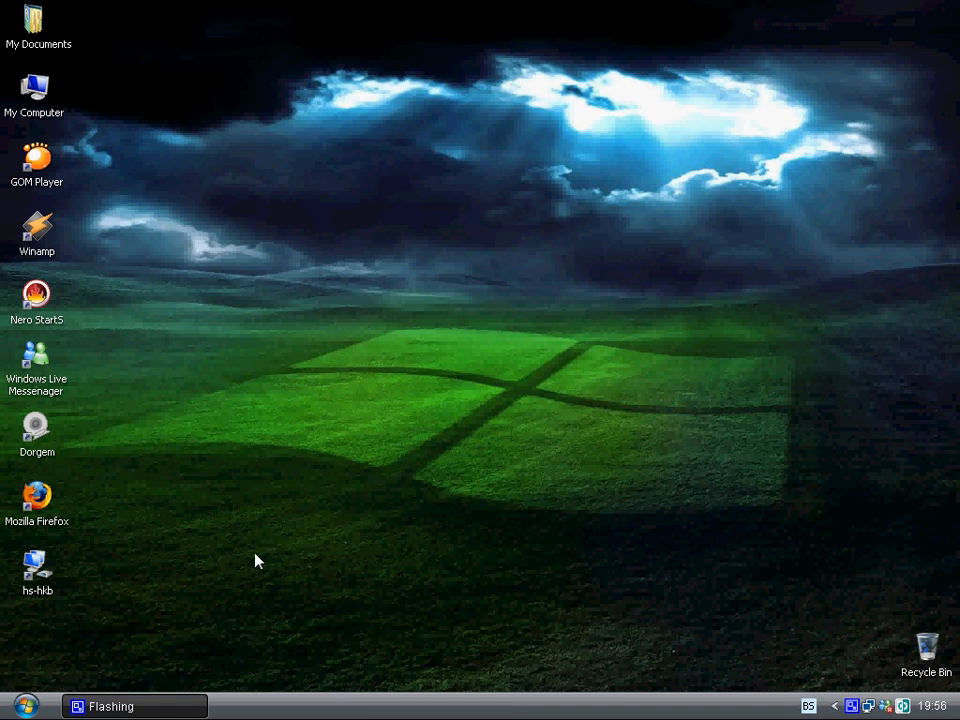
{"action": "mouse_move", "coordinate": [16, 708]}
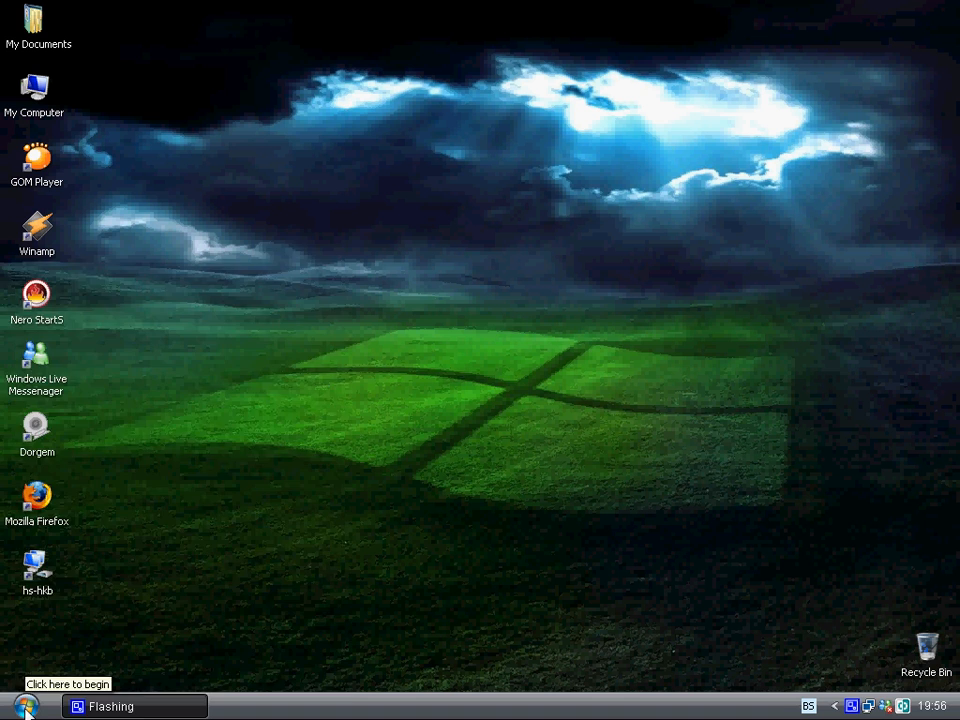
Step: Launch Disk Defragmenter from Start > All Programs > Accessories > System Tools
{"action": "left_click", "coordinate": [24, 706]}
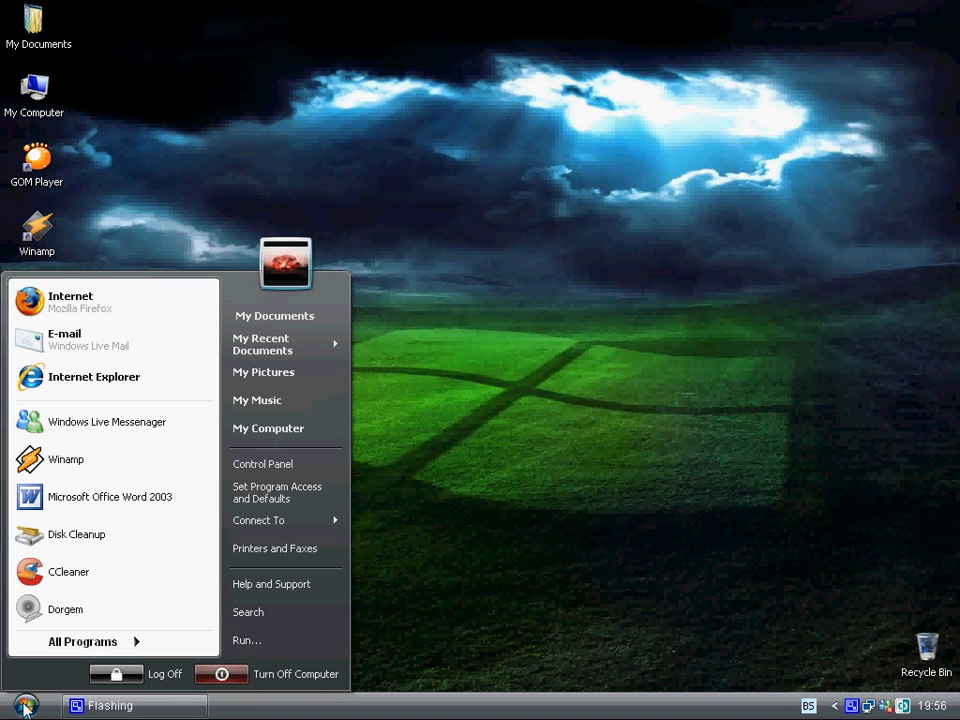
{"action": "left_click", "coordinate": [84, 640]}
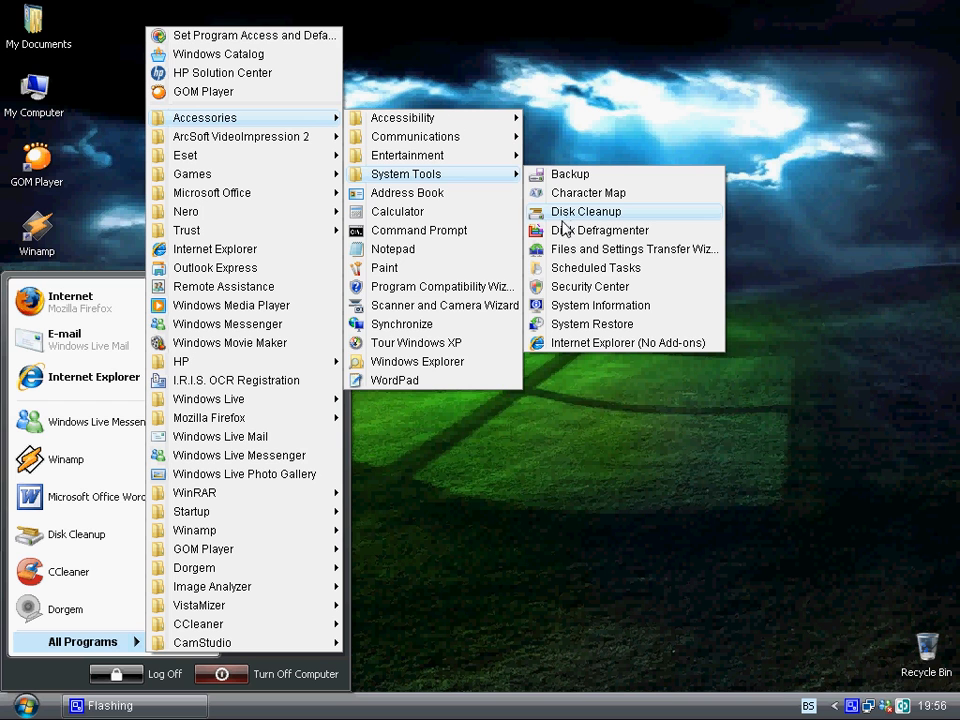
{"action": "mouse_move", "coordinate": [600, 230]}
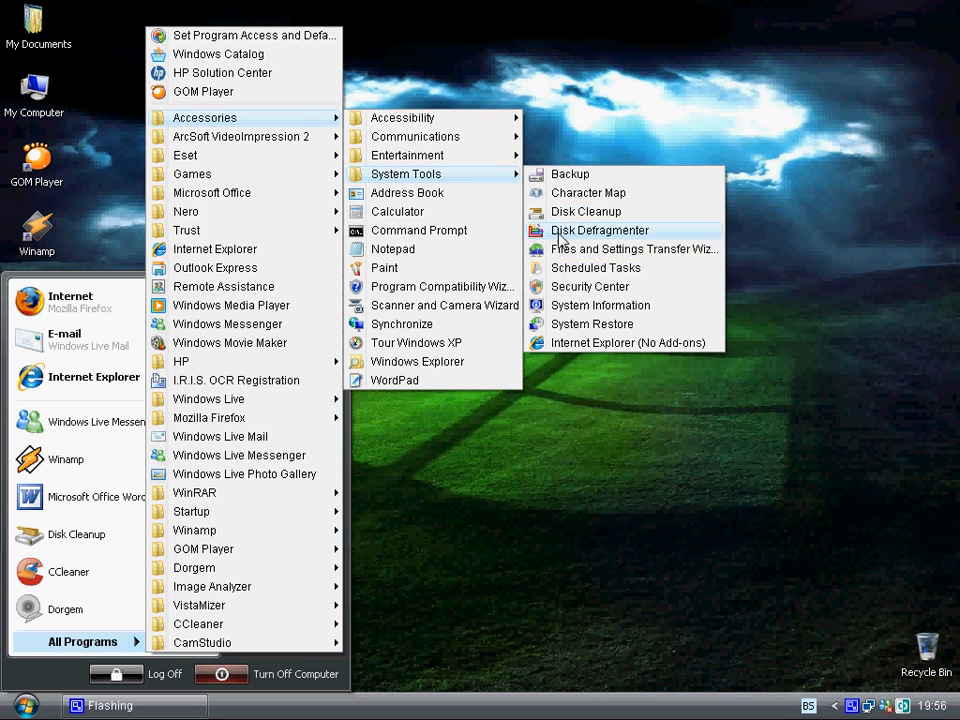
{"action": "left_click", "coordinate": [600, 230]}
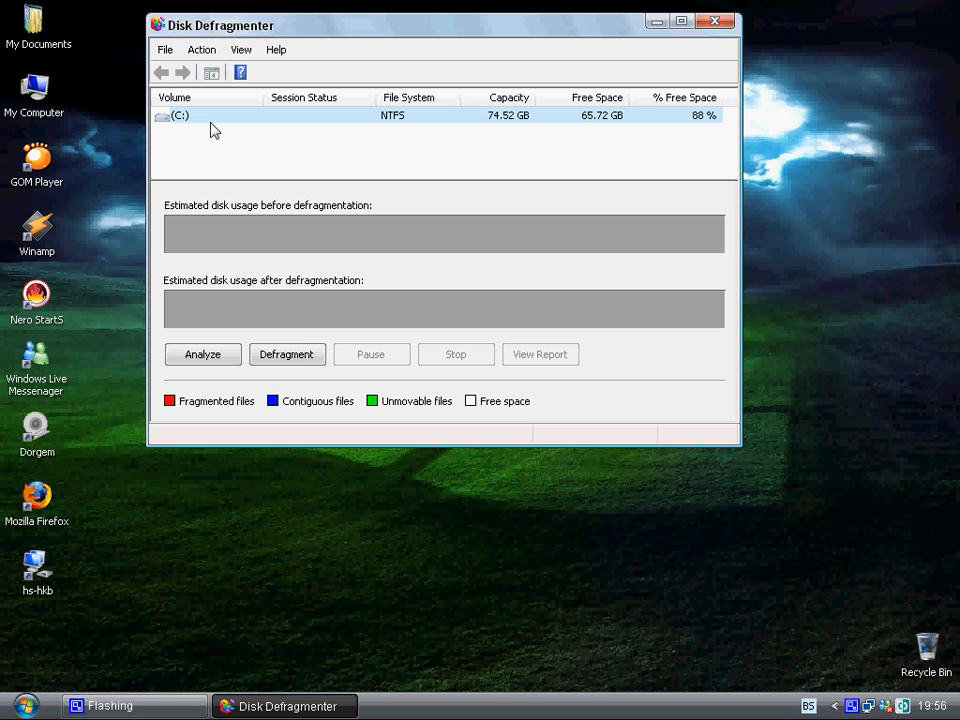
{"action": "mouse_move", "coordinate": [228, 144]}
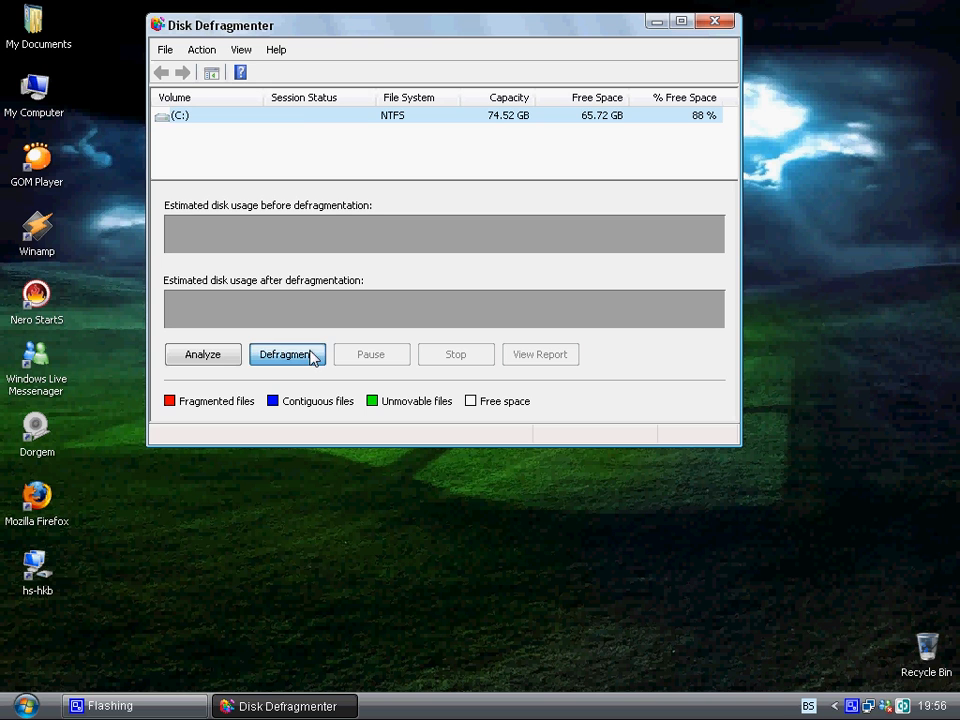
Step: Start defragmenting drive C:, stop it during analysis and close Disk Defragmenter
{"action": "left_click", "coordinate": [288, 354]}
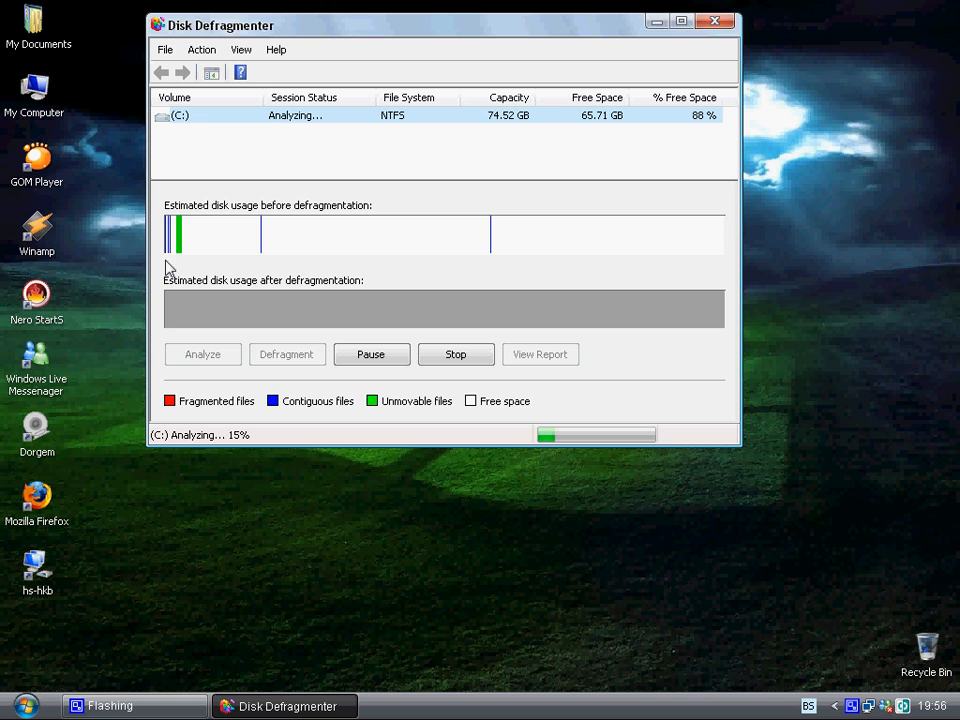
{"action": "mouse_move", "coordinate": [436, 184]}
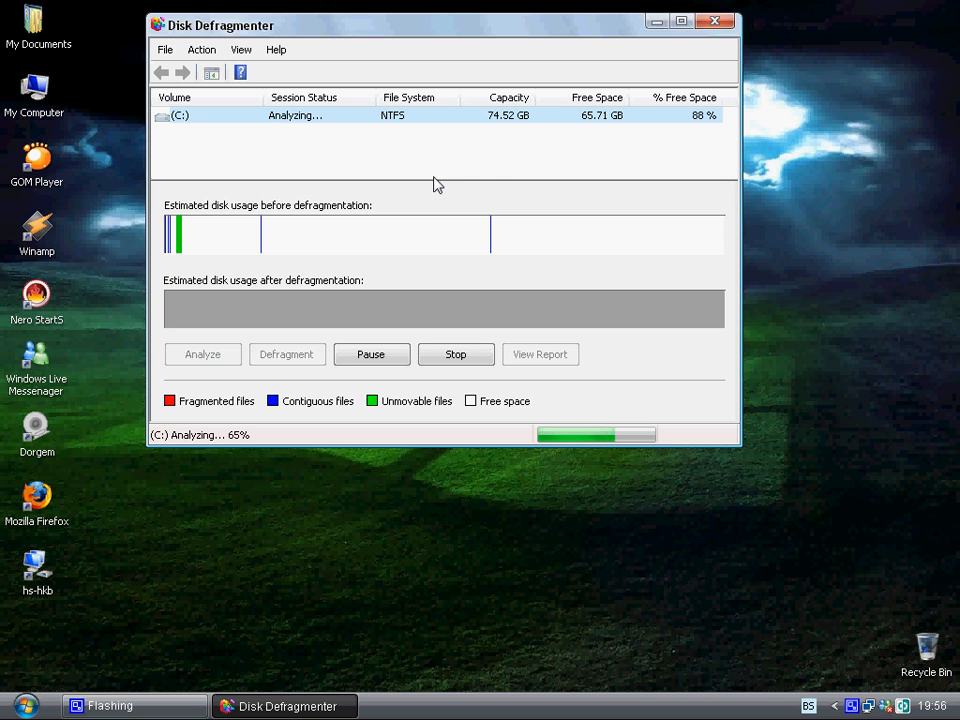
{"action": "mouse_move", "coordinate": [456, 354]}
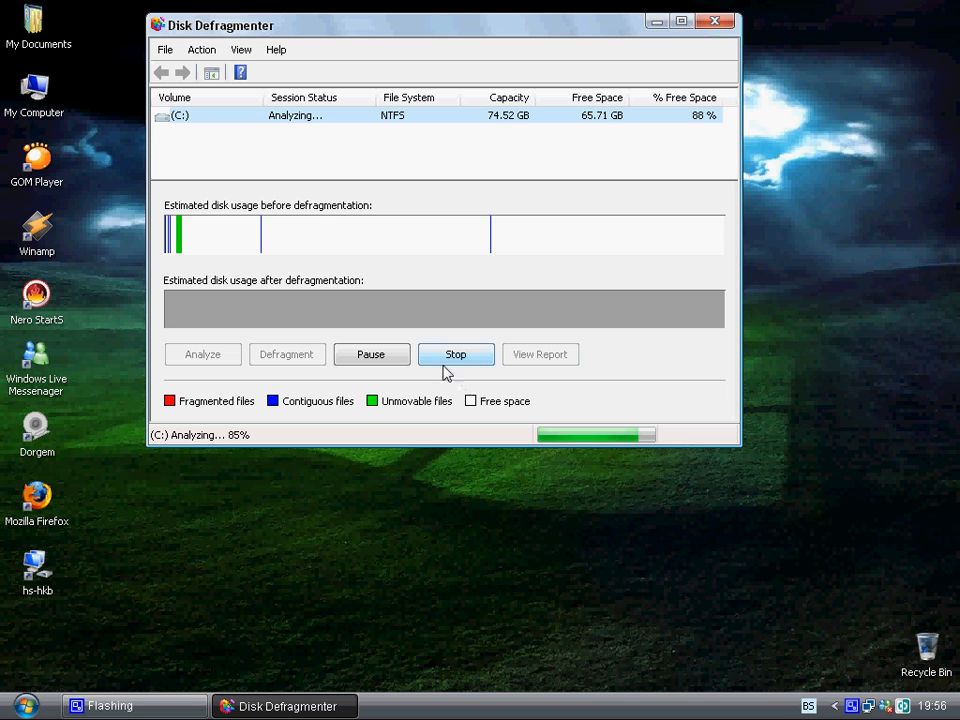
{"action": "left_click", "coordinate": [456, 354]}
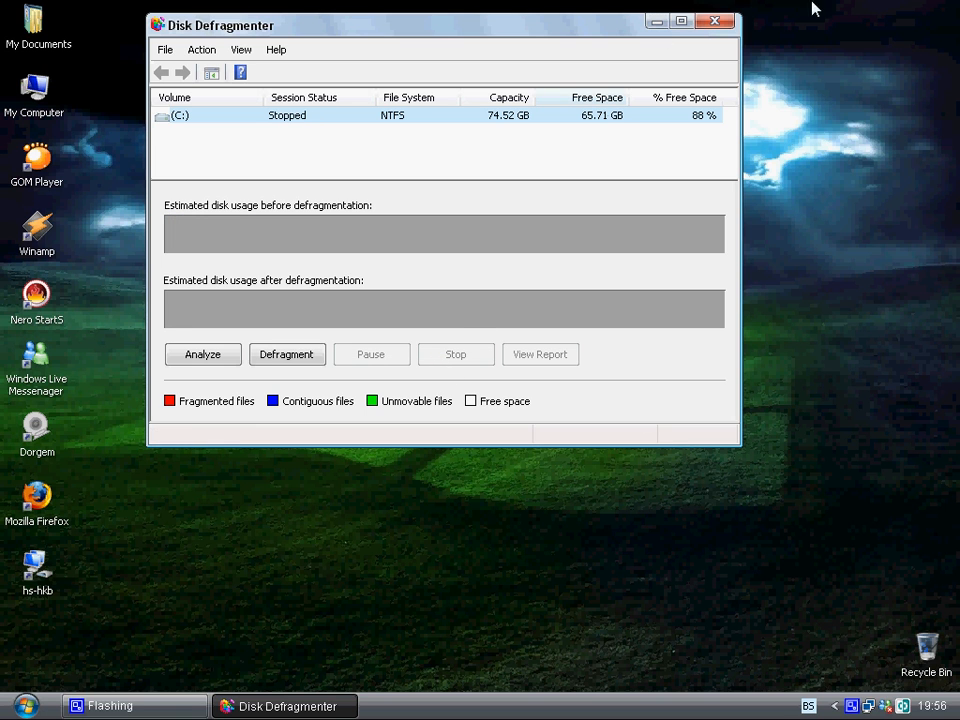
{"action": "mouse_move", "coordinate": [184, 232]}
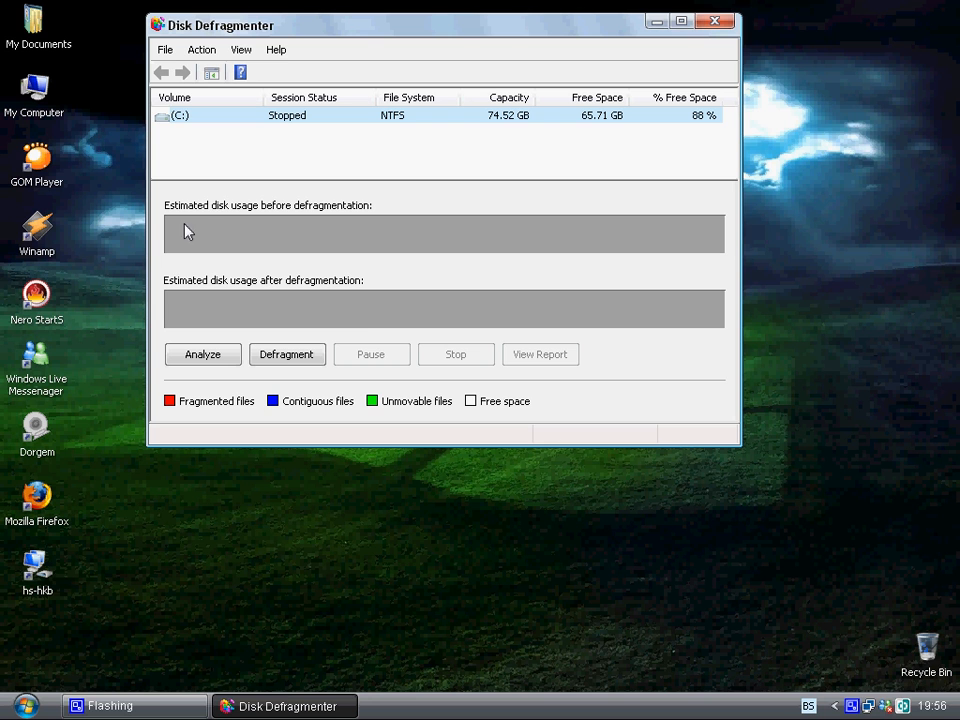
{"action": "mouse_move", "coordinate": [612, 76]}
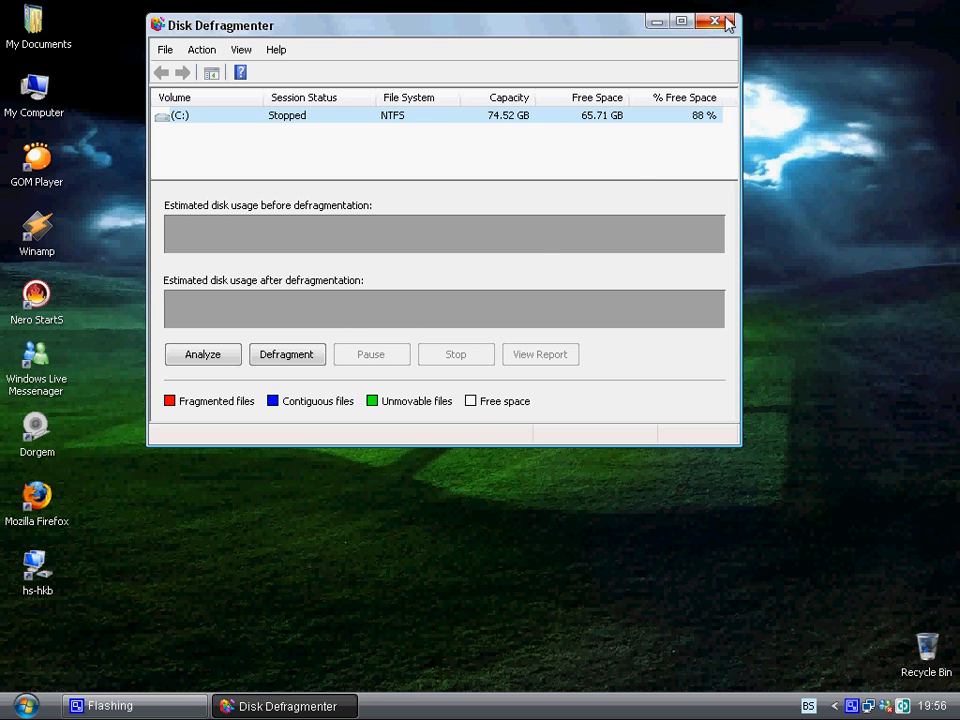
{"action": "left_click", "coordinate": [716, 22]}
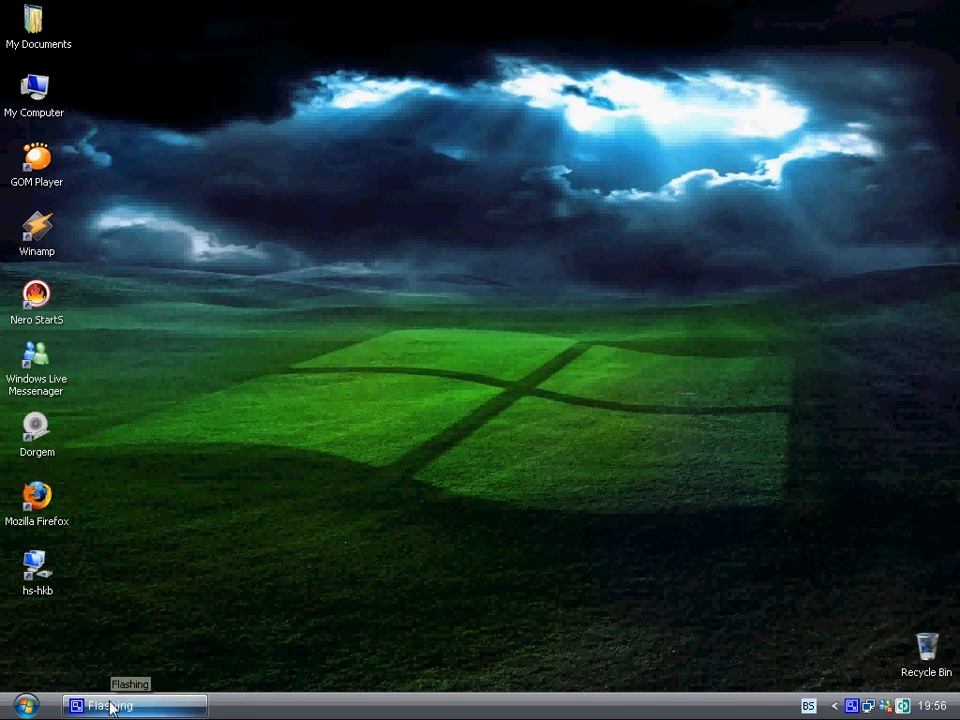
{"action": "mouse_move", "coordinate": [288, 680]}
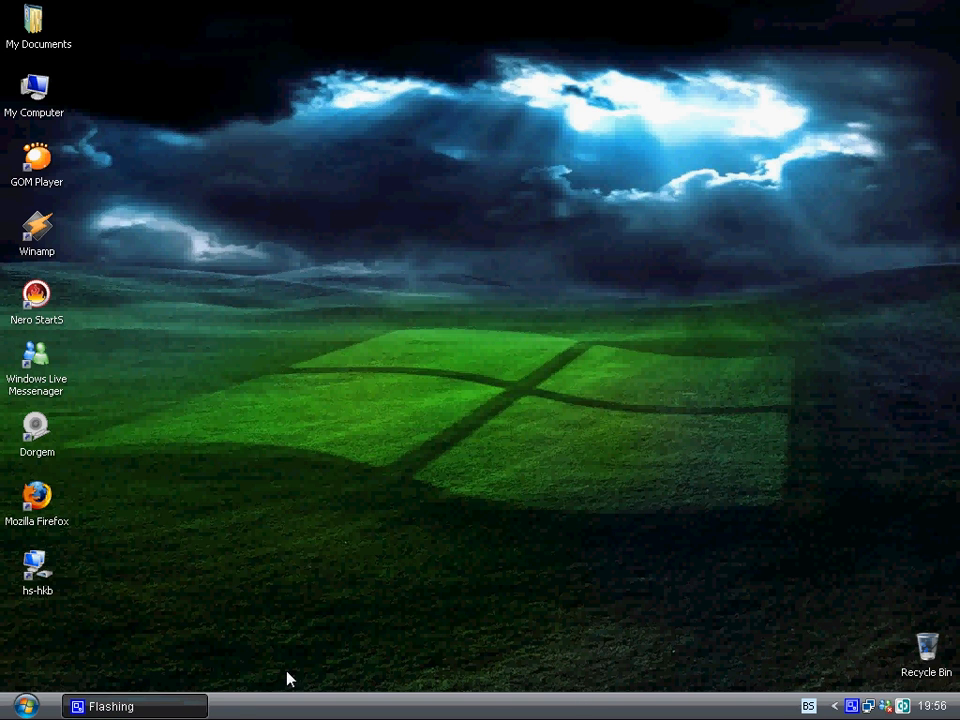
{"action": "mouse_move", "coordinate": [844, 684]}
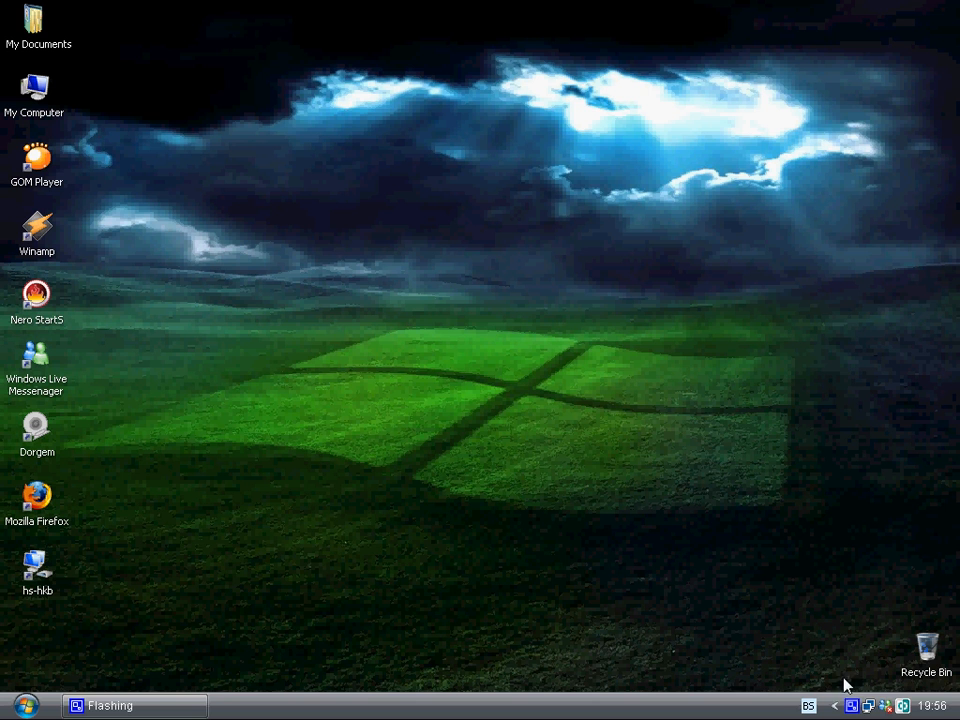
{"action": "mouse_move", "coordinate": [844, 688]}
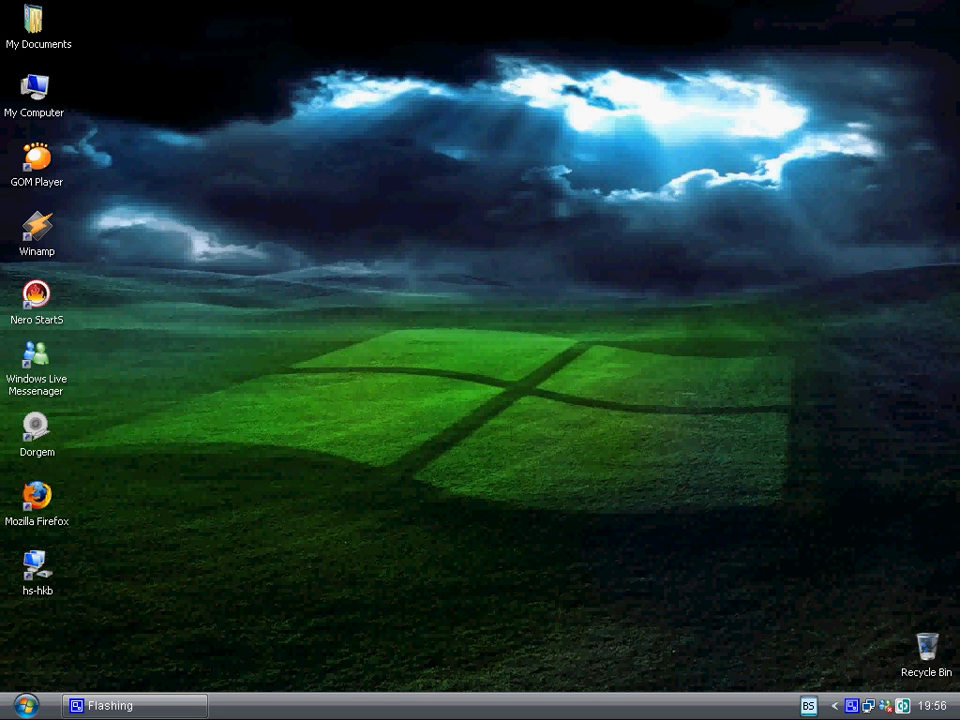
{"action": "left_click", "coordinate": [22, 704]}
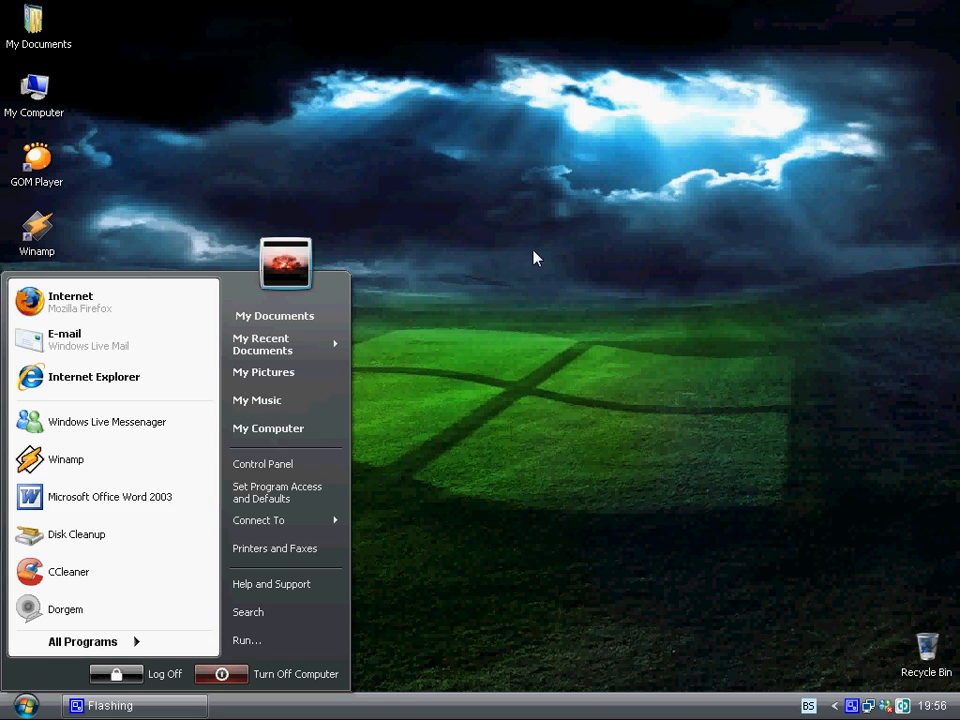
{"action": "left_click", "coordinate": [536, 258]}
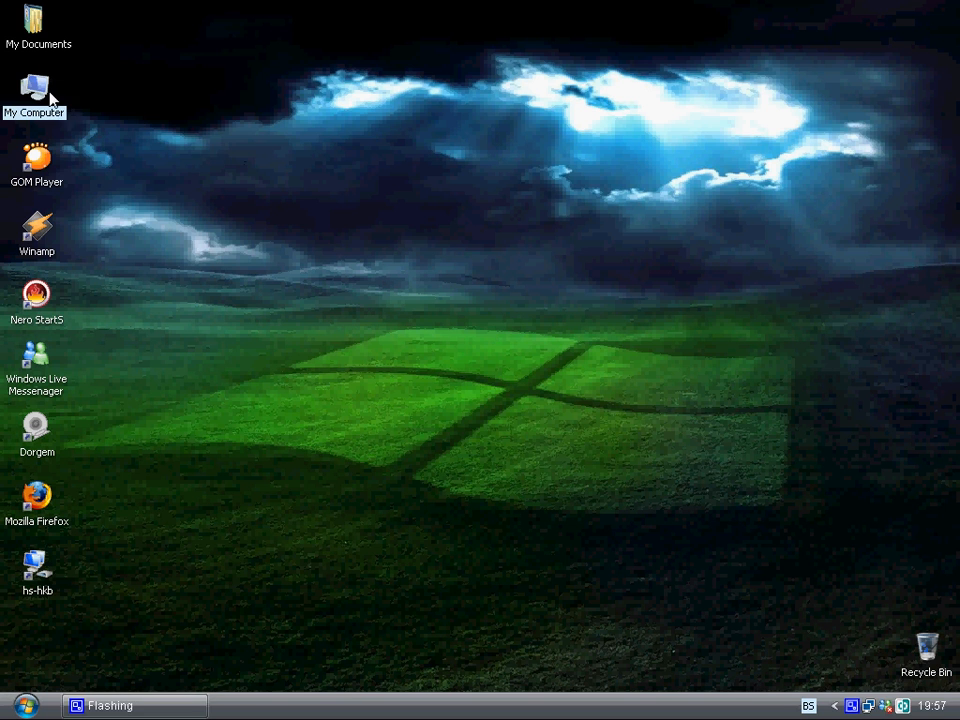
{"action": "mouse_move", "coordinate": [128, 288]}
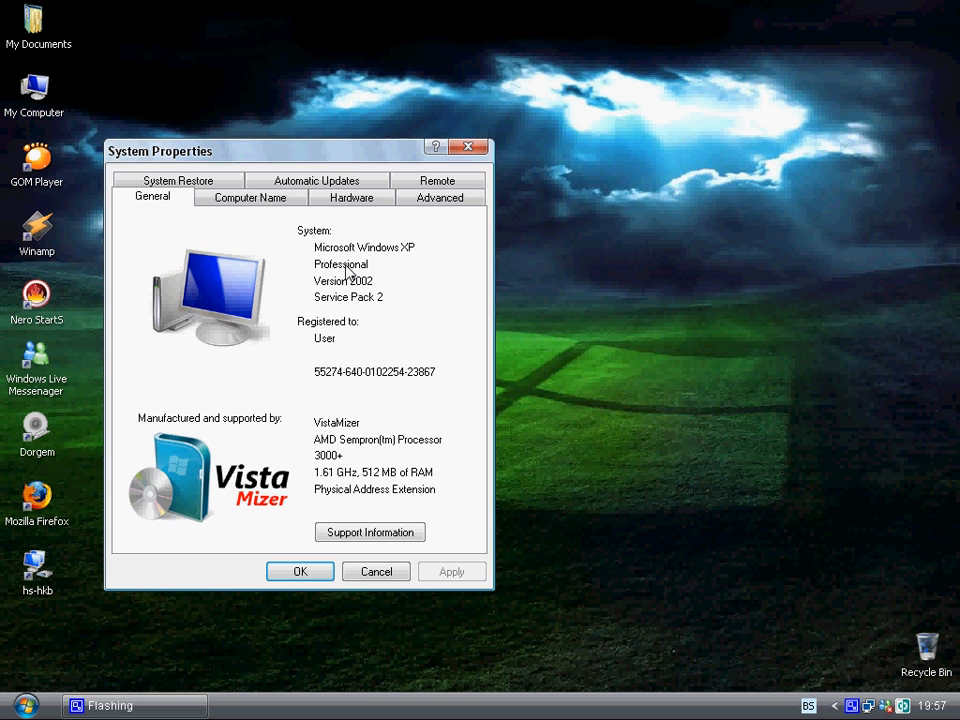
{"action": "mouse_move", "coordinate": [380, 296]}
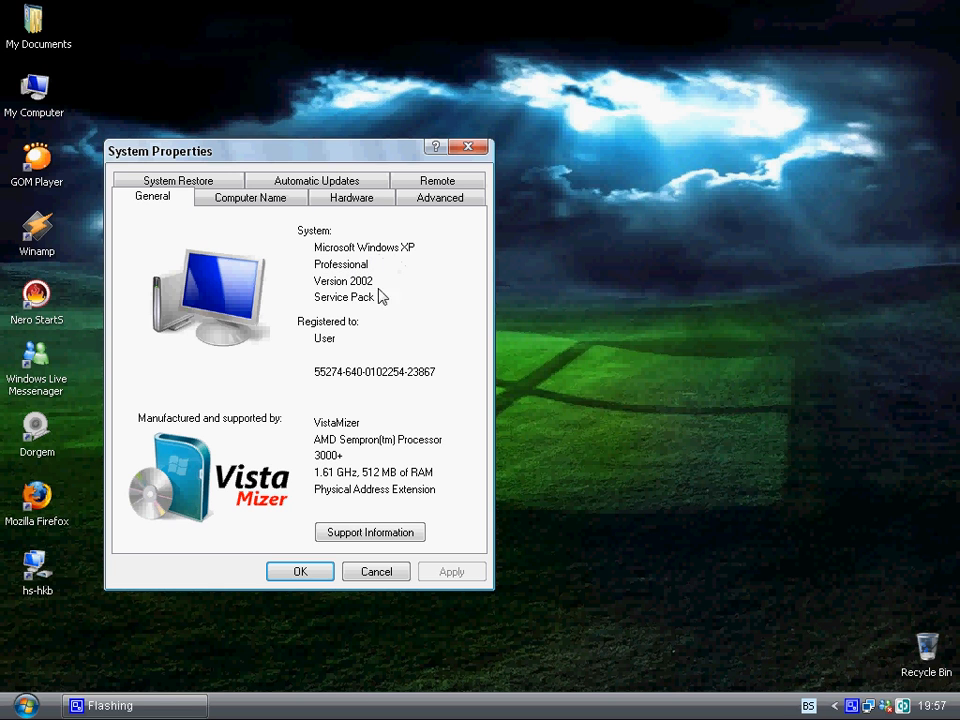
{"action": "mouse_move", "coordinate": [212, 442]}
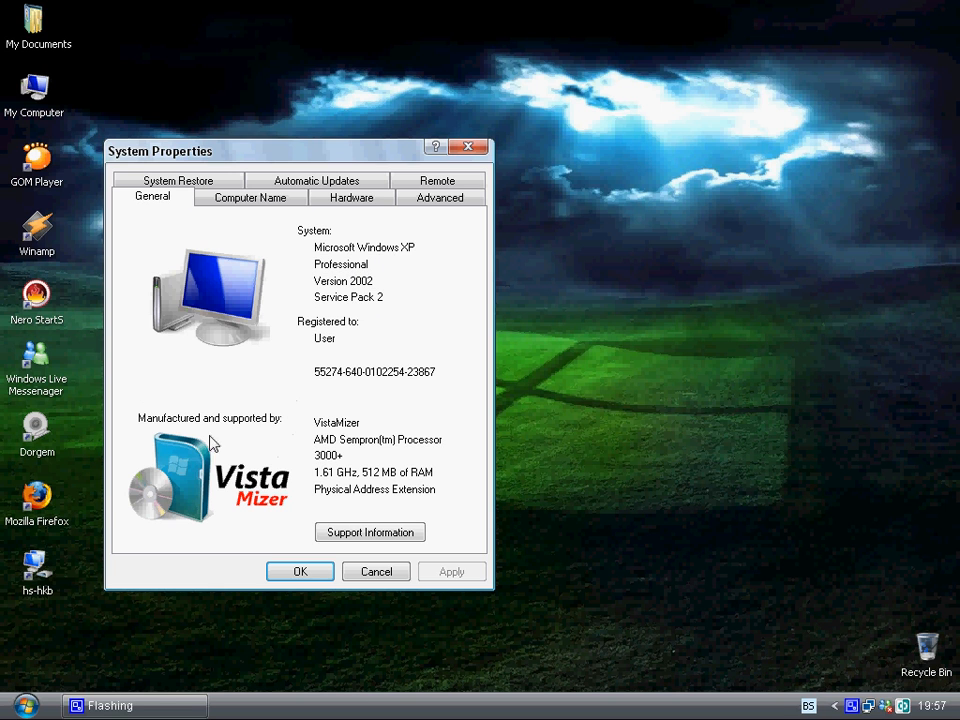
{"action": "mouse_move", "coordinate": [238, 452]}
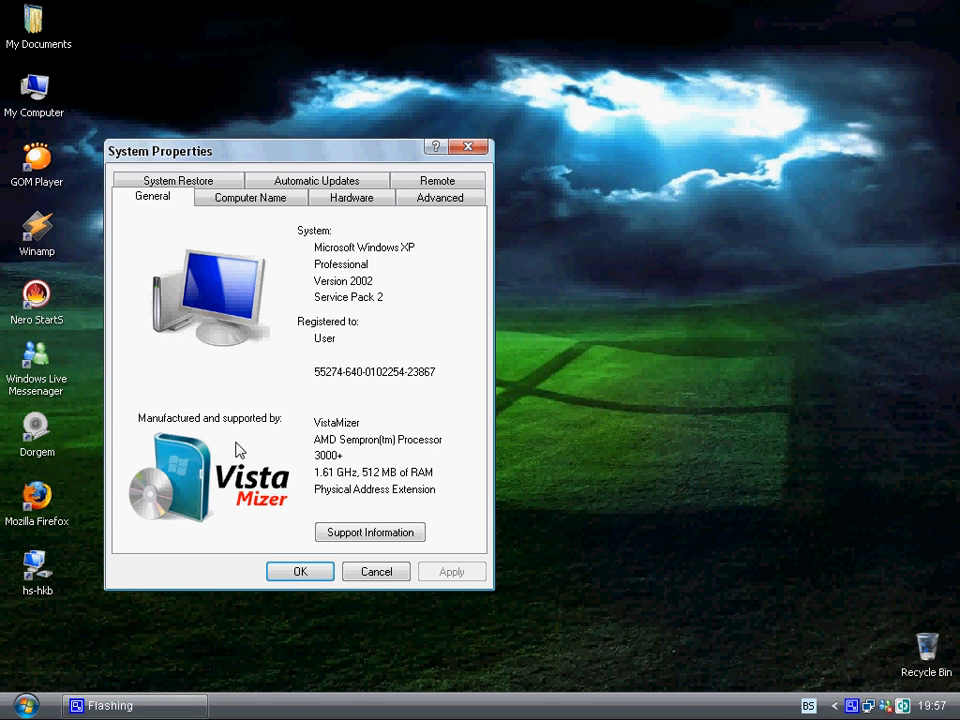
Step: Bring up the Start menu after viewing System Properties' General tab
{"action": "left_click", "coordinate": [22, 704]}
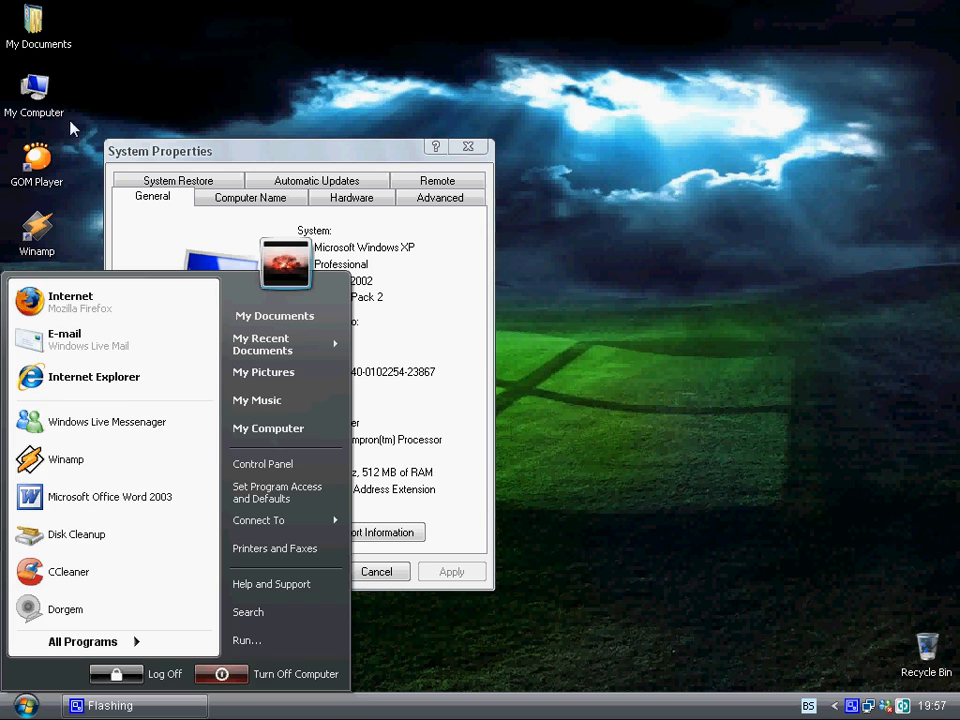